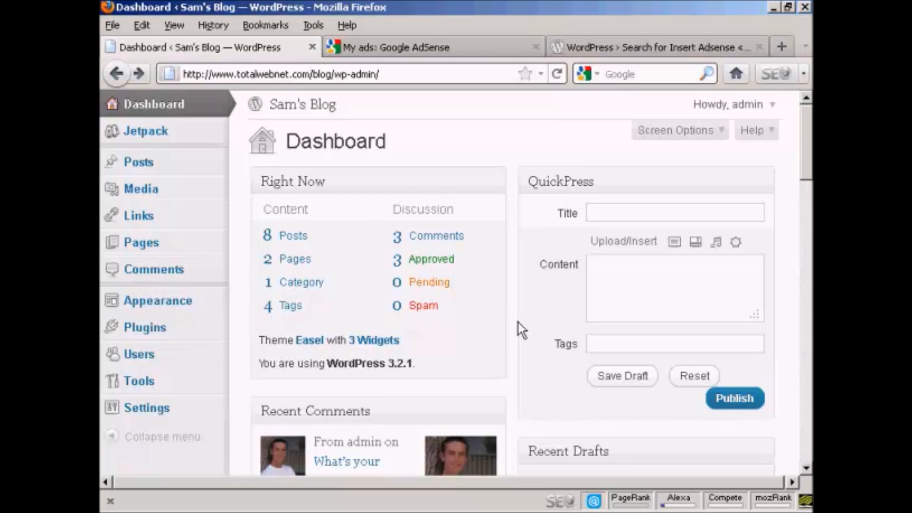
pyautogui.moveTo(510, 146)
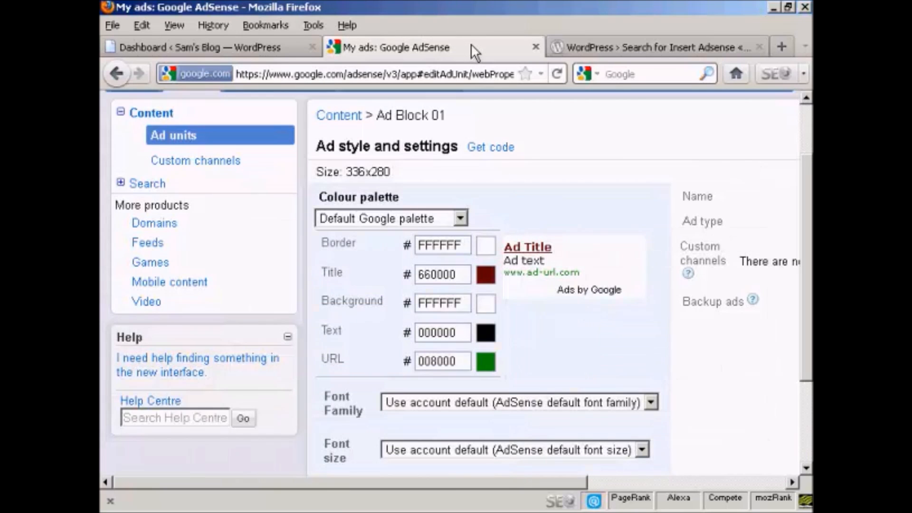
pyautogui.moveTo(462, 175)
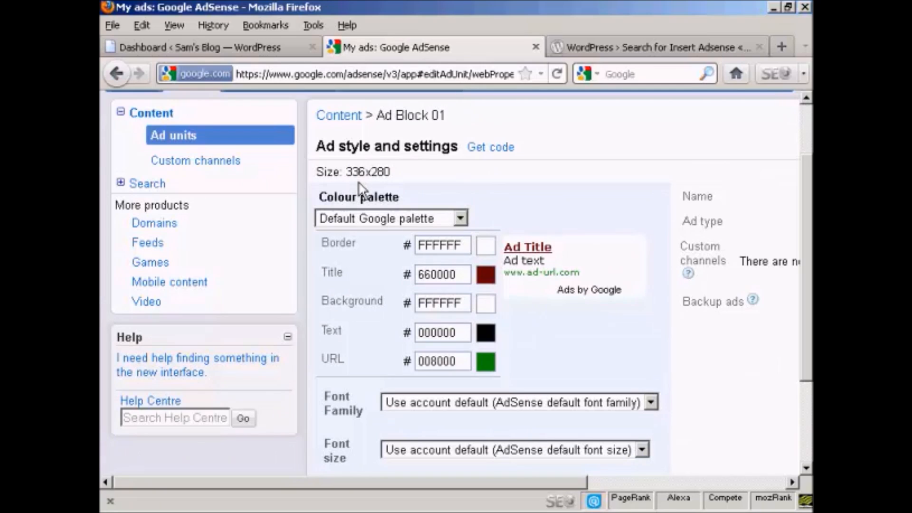
pyautogui.moveTo(398, 190)
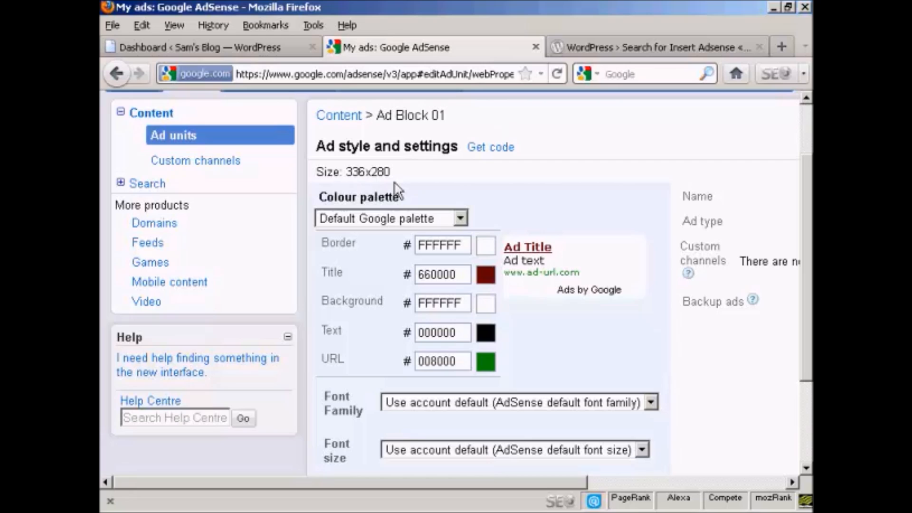
pyautogui.moveTo(335, 243)
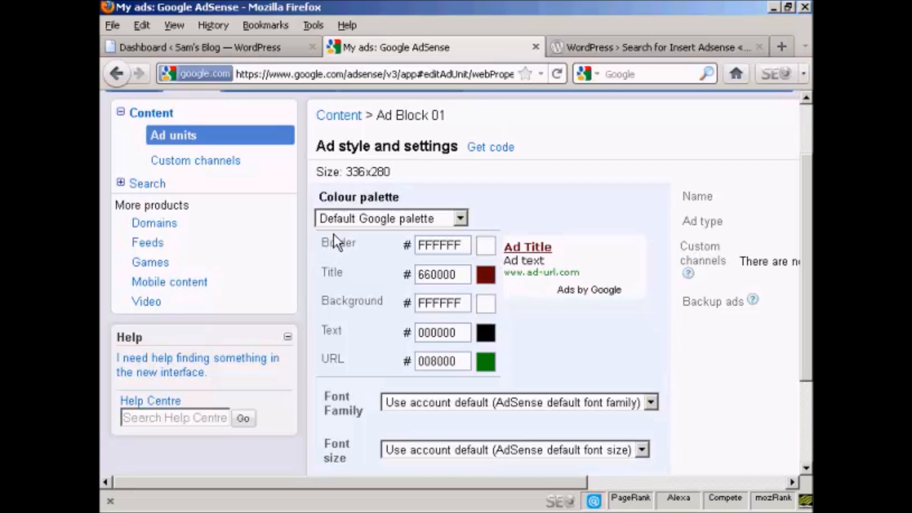
pyautogui.moveTo(396, 274)
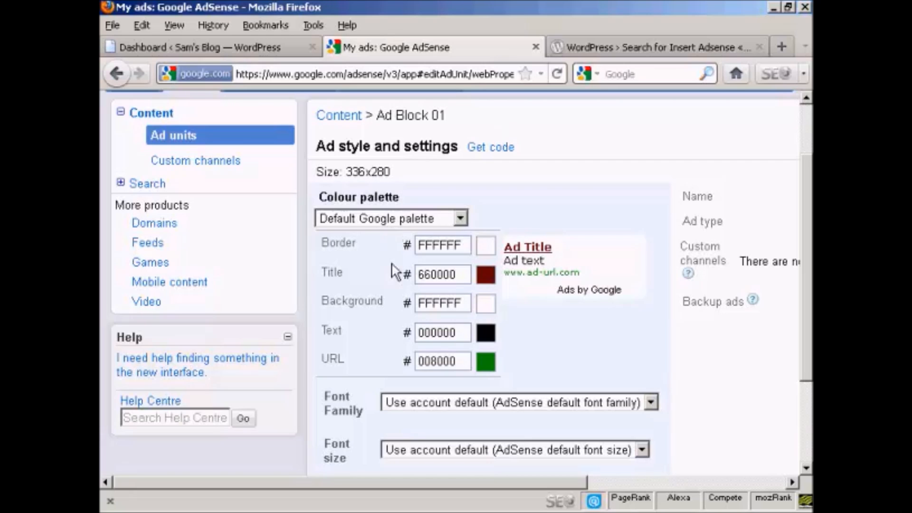
pyautogui.moveTo(349, 288)
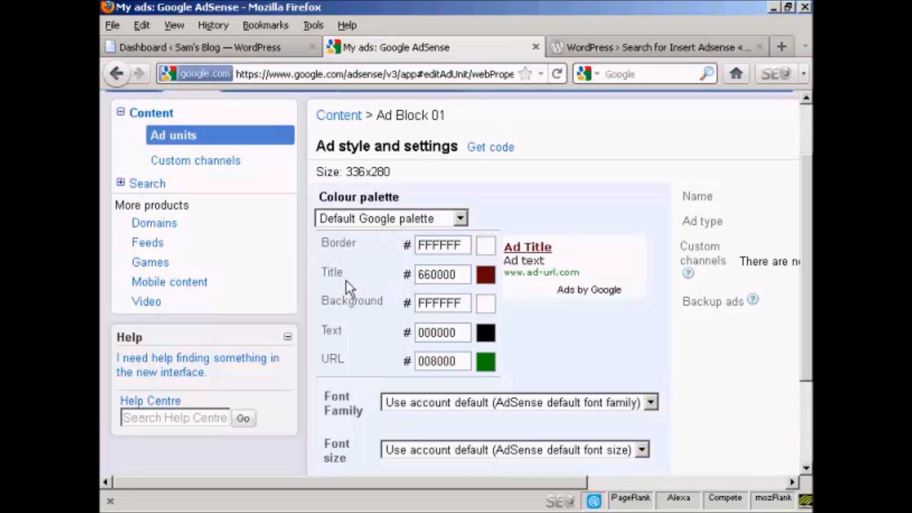
pyautogui.moveTo(459, 300)
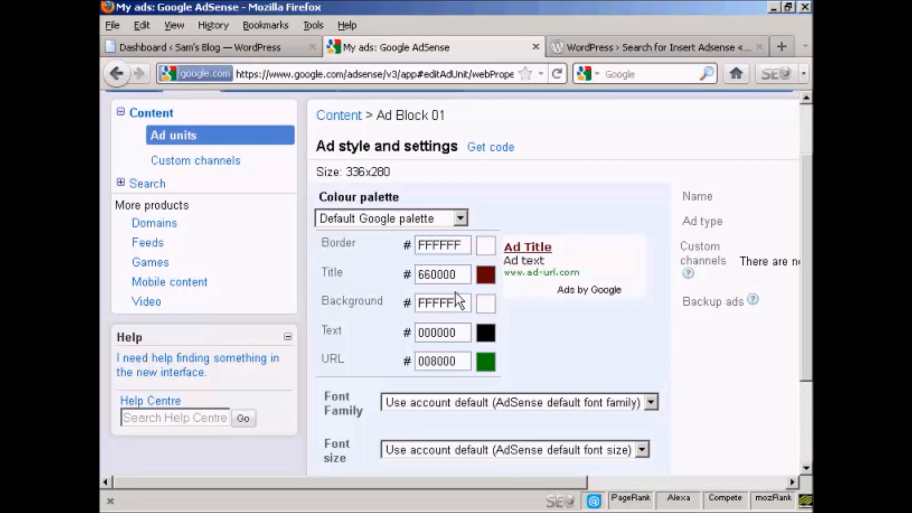
pyautogui.moveTo(494, 293)
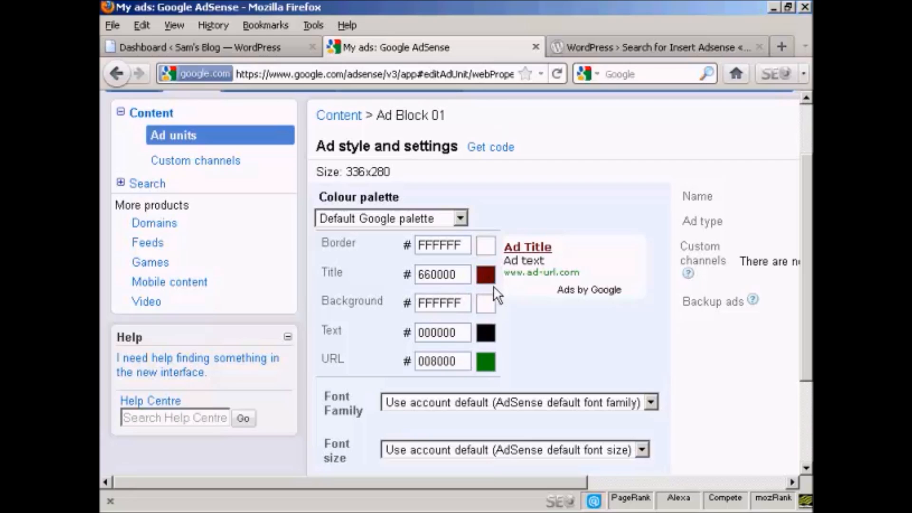
pyautogui.moveTo(508, 294)
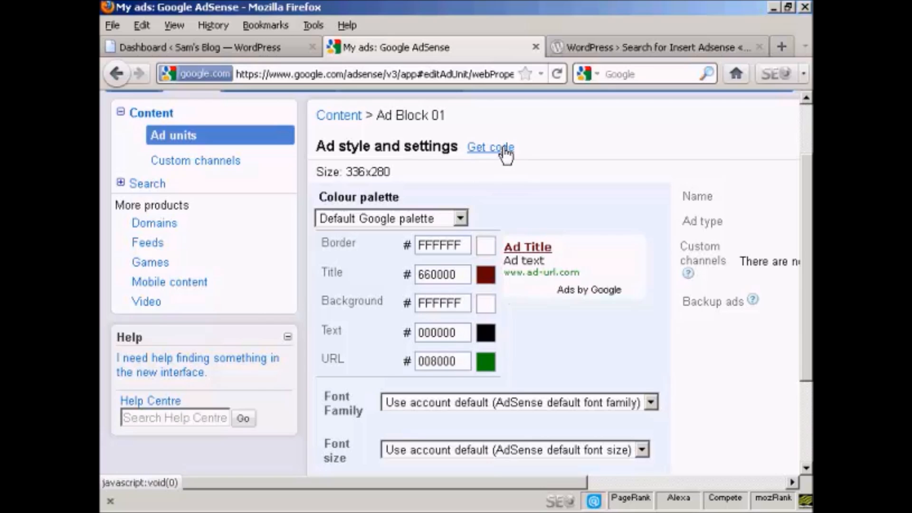
# Show the Ad Block 01 code in AdSense and copy all of it
pyautogui.click(490, 147)
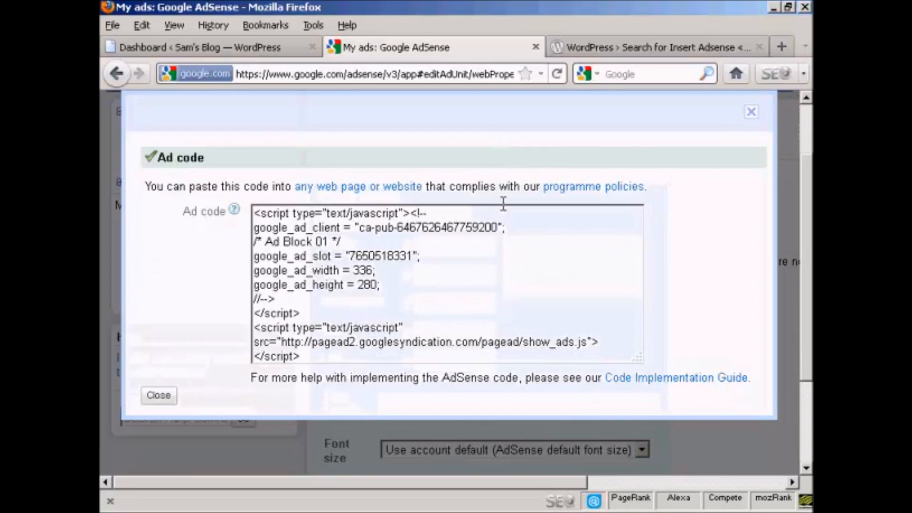
pyautogui.moveTo(553, 227)
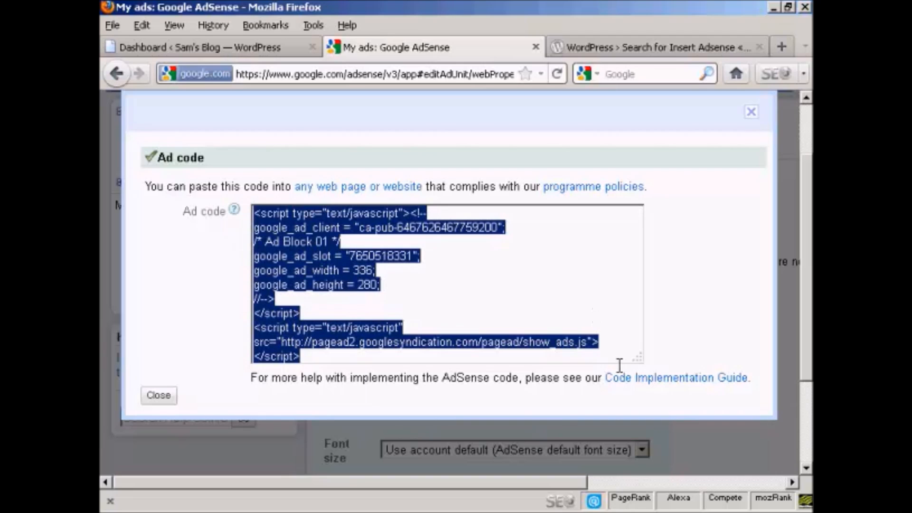
pyautogui.rightClick(347, 264)
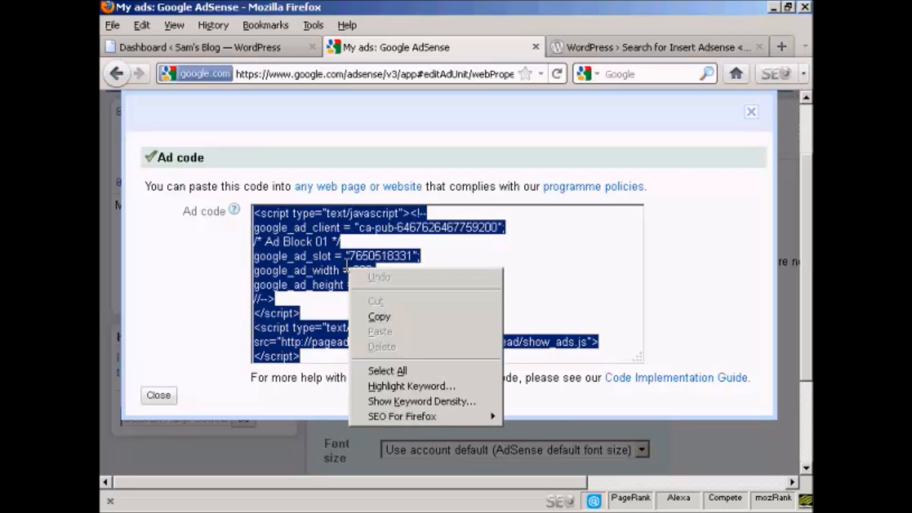
pyautogui.moveTo(394, 324)
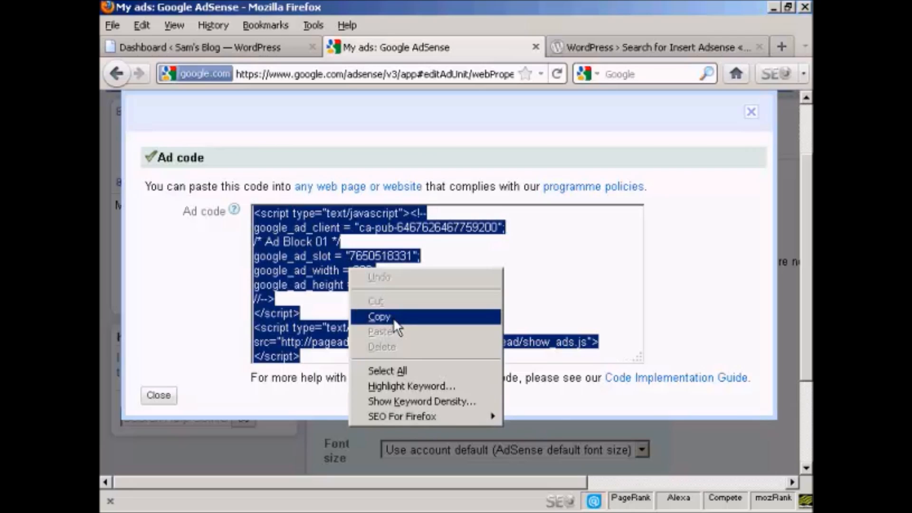
pyautogui.click(379, 317)
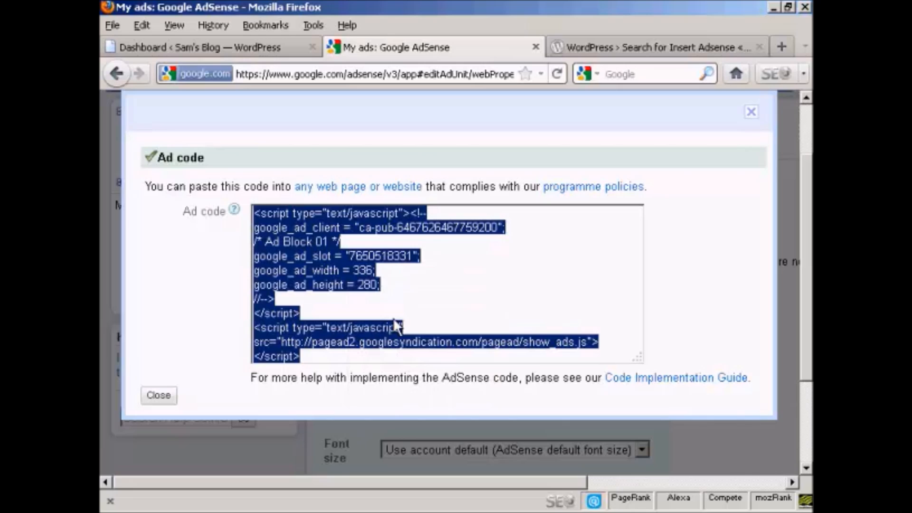
pyautogui.moveTo(541, 283)
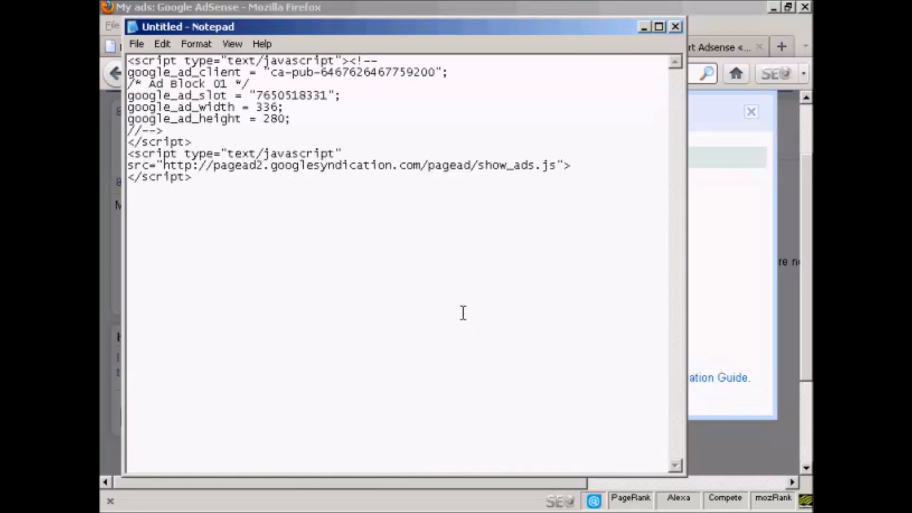
# Paste the Ad Block 01 code into a new Notepad note and minimize Notepad
pyautogui.click(192, 177)
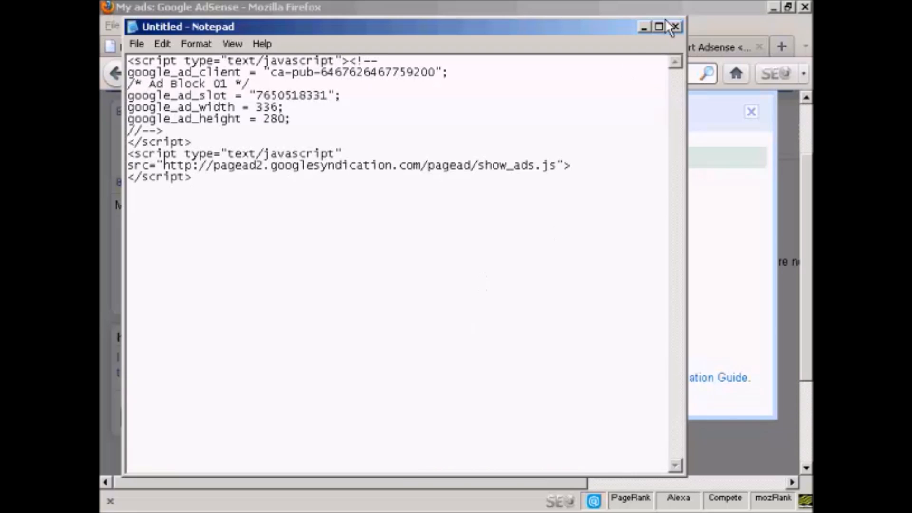
pyautogui.click(675, 27)
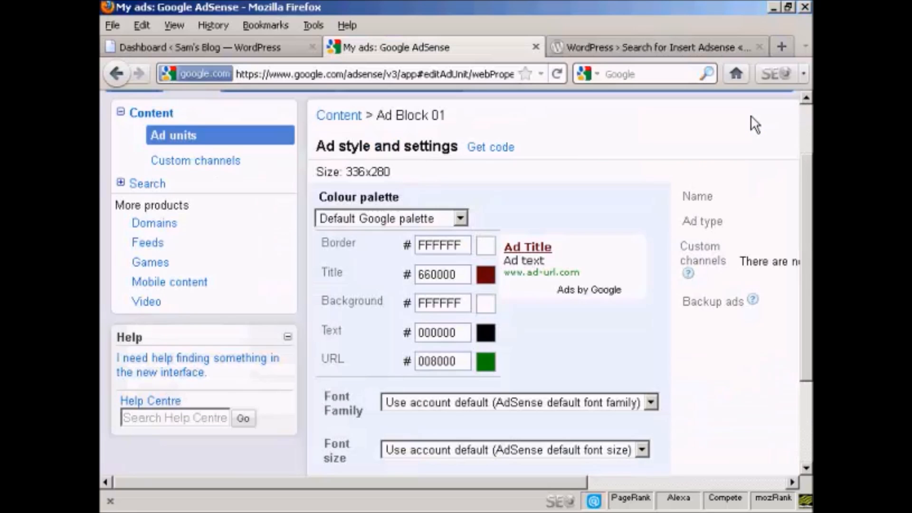
# Review the Insert Adsense plugin directory results, then go back to Sam's Blog dashboard
pyautogui.click(204, 47)
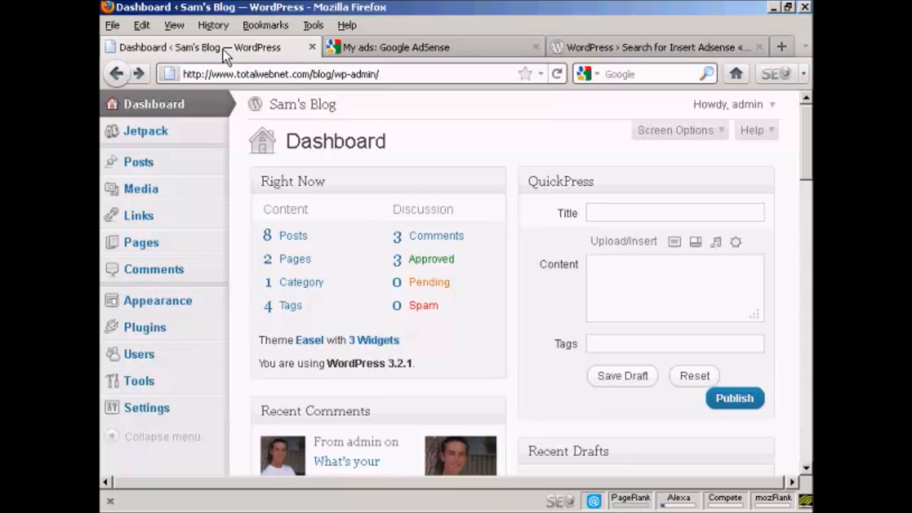
pyautogui.click(656, 47)
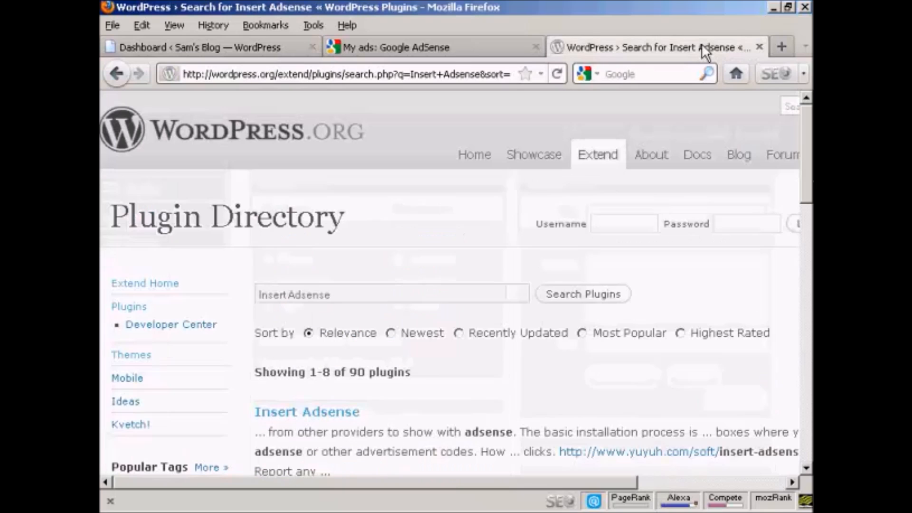
pyautogui.moveTo(283, 425)
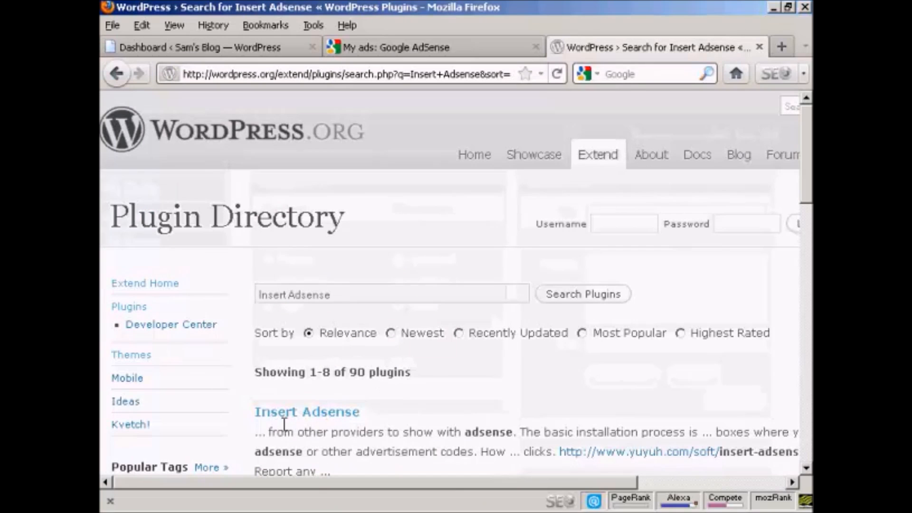
pyautogui.moveTo(544, 431)
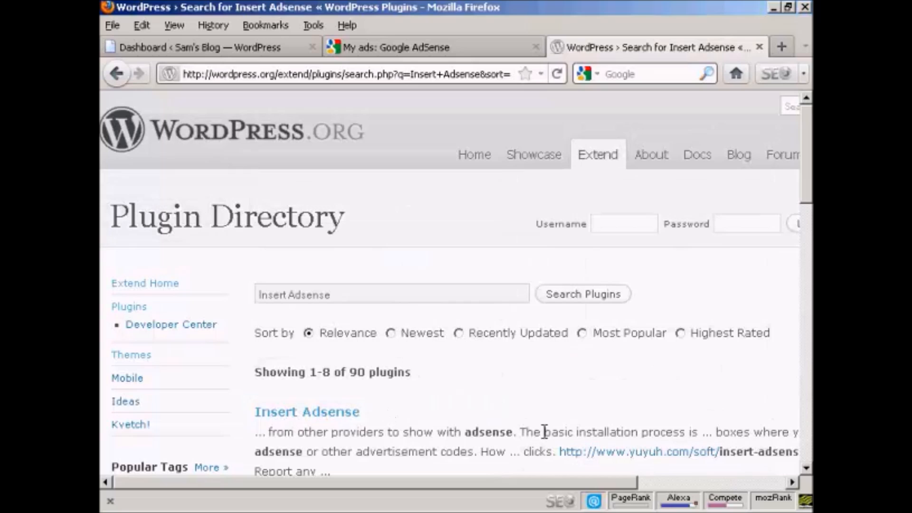
pyautogui.moveTo(669, 473)
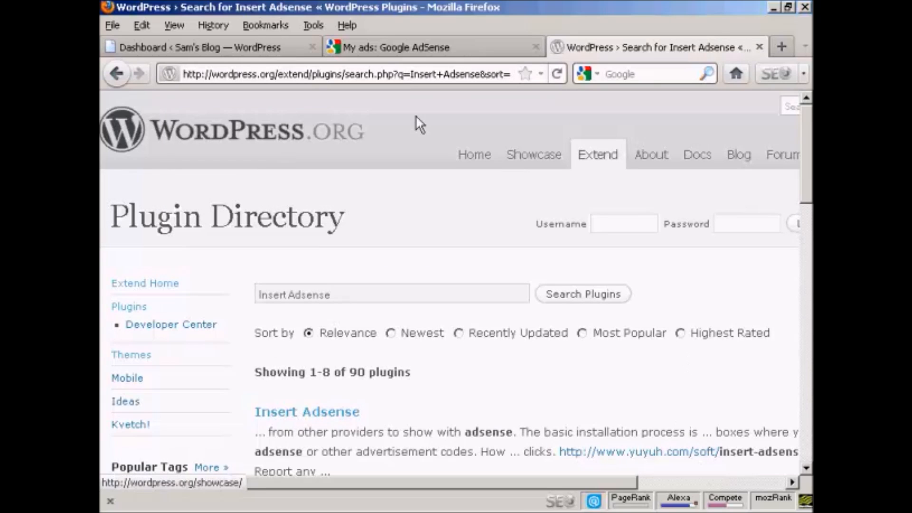
pyautogui.click(197, 47)
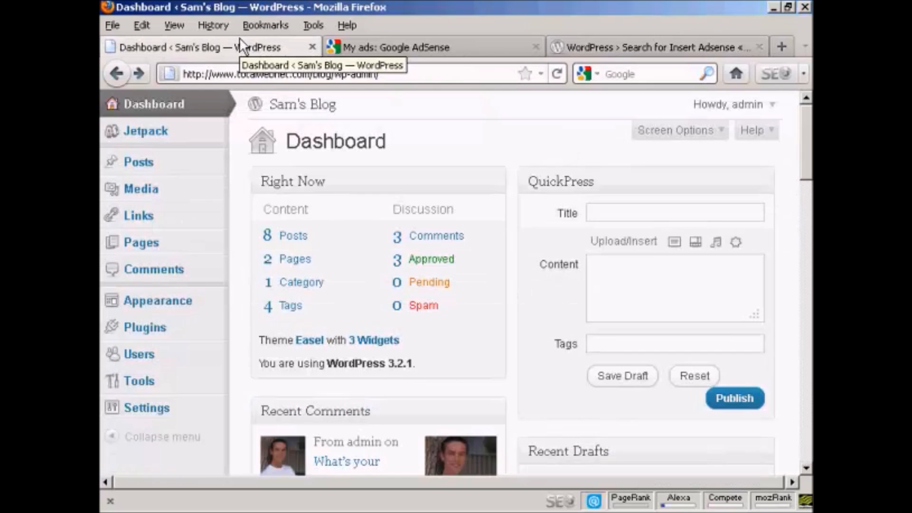
# Search Plugins > Add New for 'Insert Adsense'
pyautogui.click(144, 327)
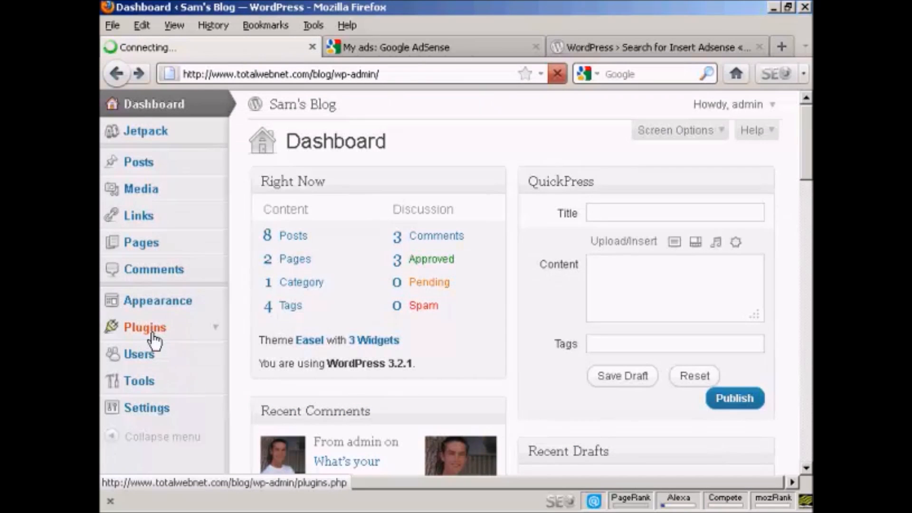
pyautogui.click(144, 327)
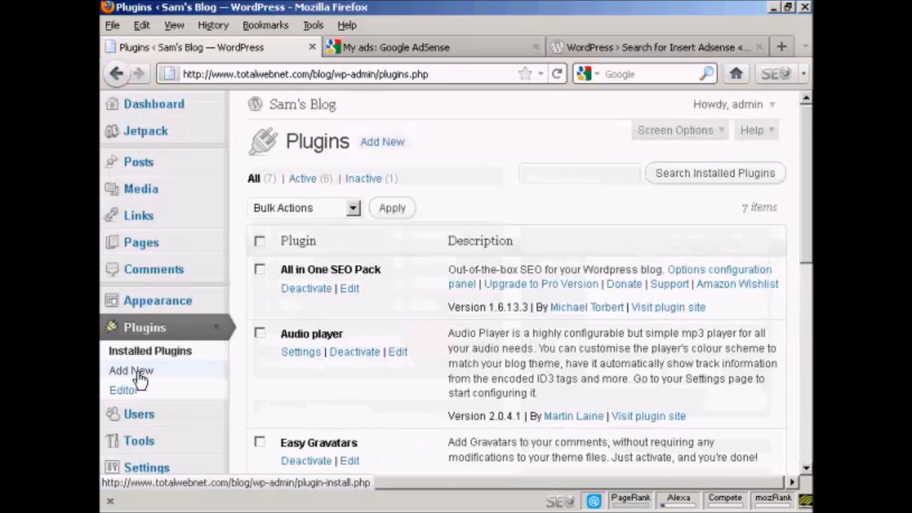
pyautogui.click(131, 371)
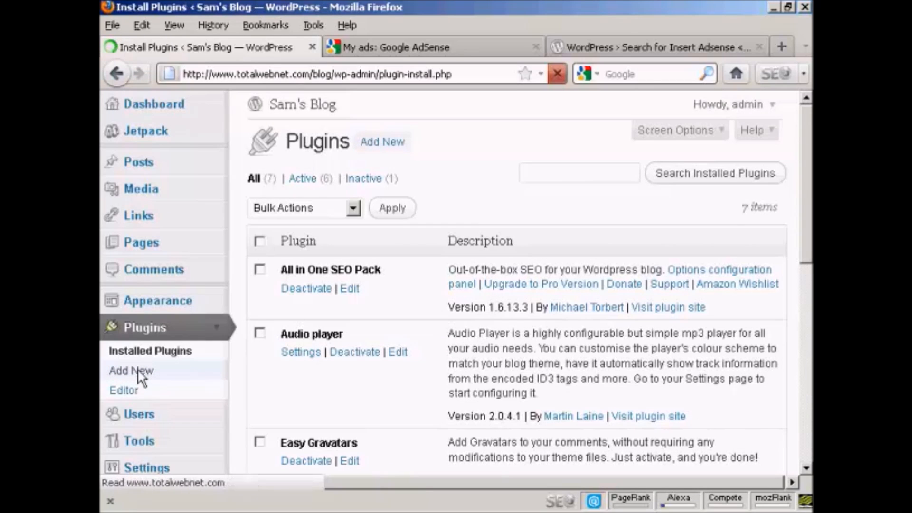
pyautogui.click(131, 371)
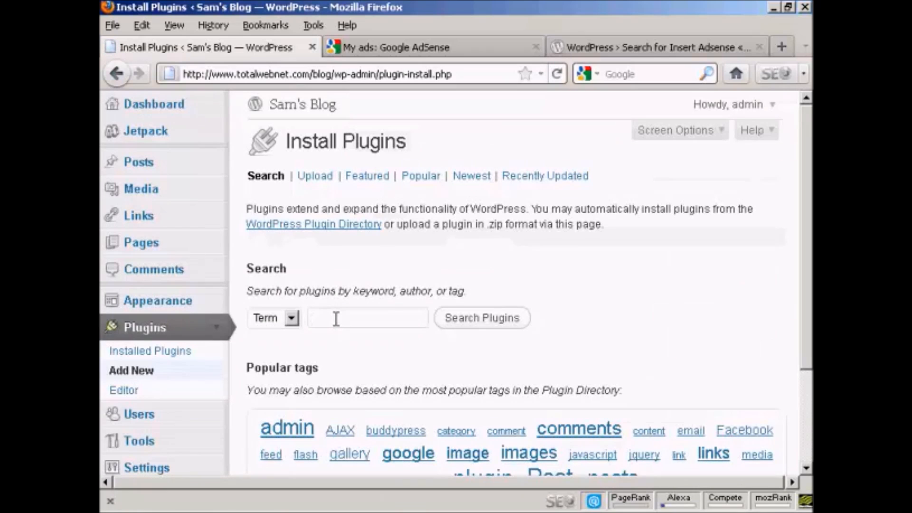
pyautogui.write('Ins')
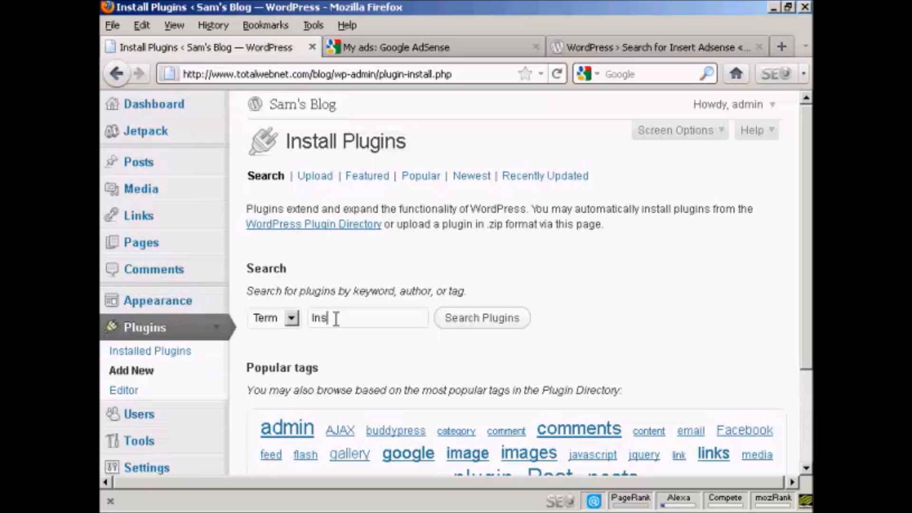
pyautogui.write('ert A')
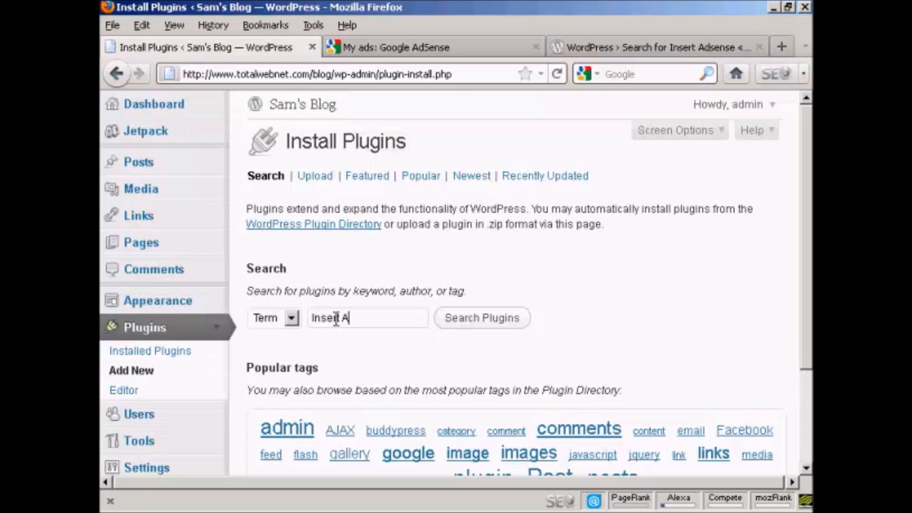
pyautogui.write('dsense')
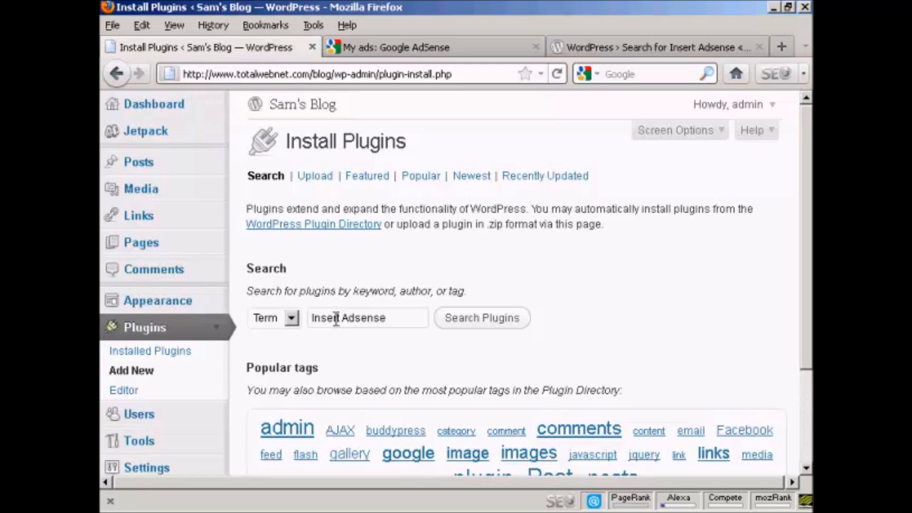
pyautogui.click(482, 318)
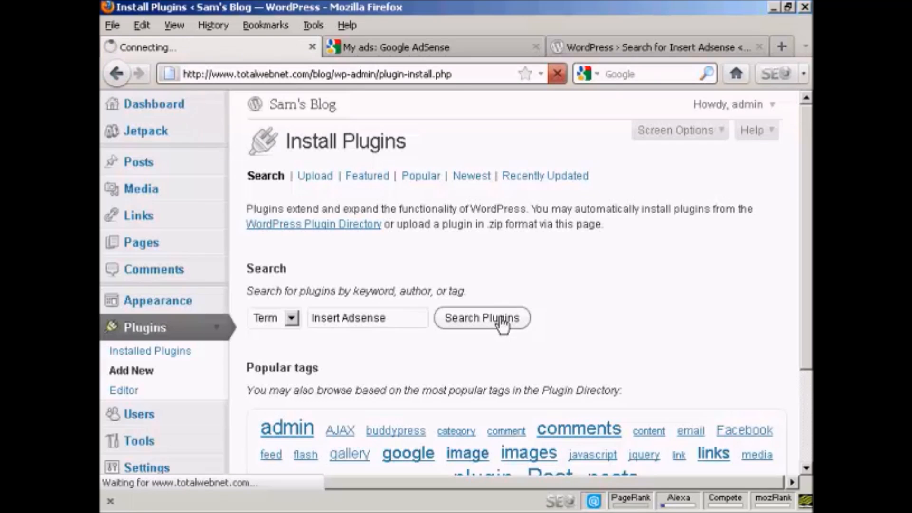
pyautogui.click(482, 317)
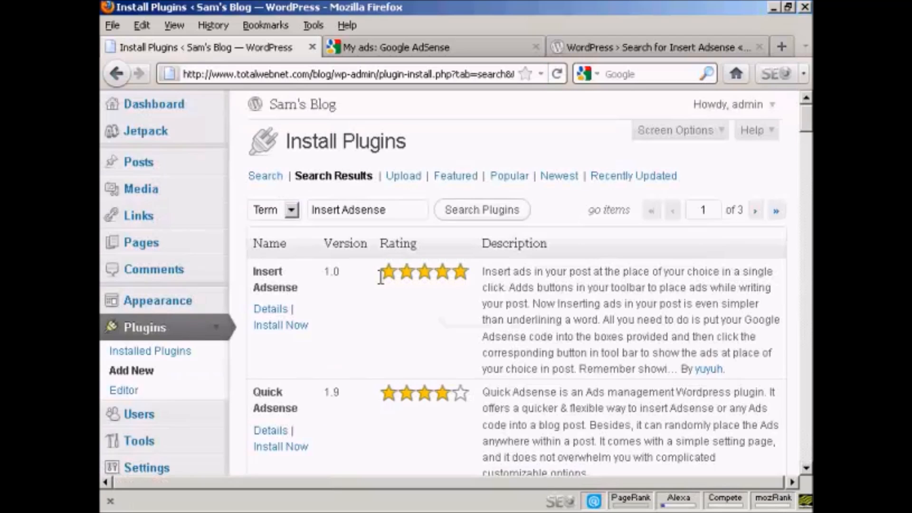
pyautogui.moveTo(365, 354)
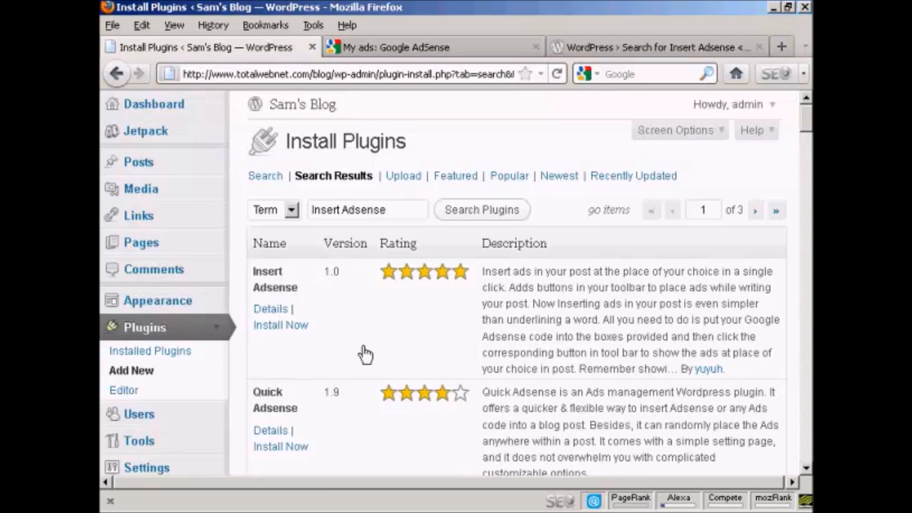
# Install Insert Adsense 1.0, confirm the prompt, and activate the plugin
pyautogui.click(280, 324)
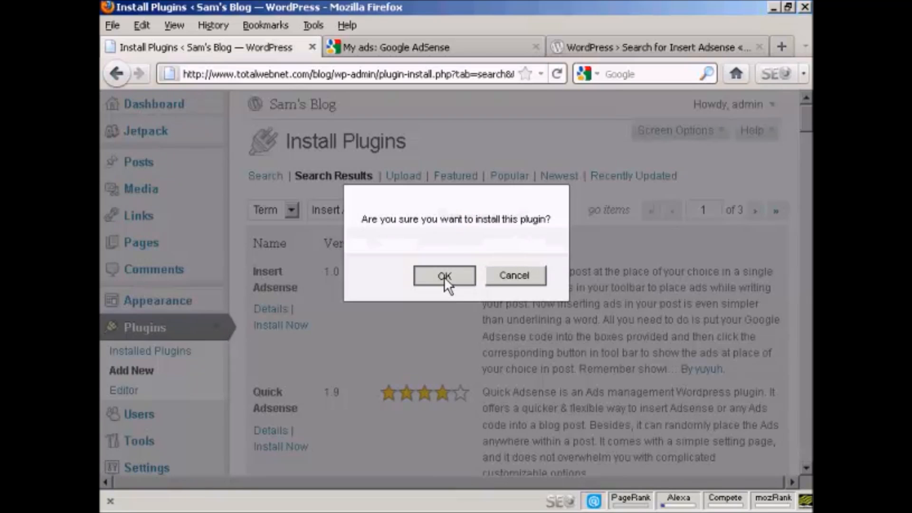
pyautogui.click(443, 275)
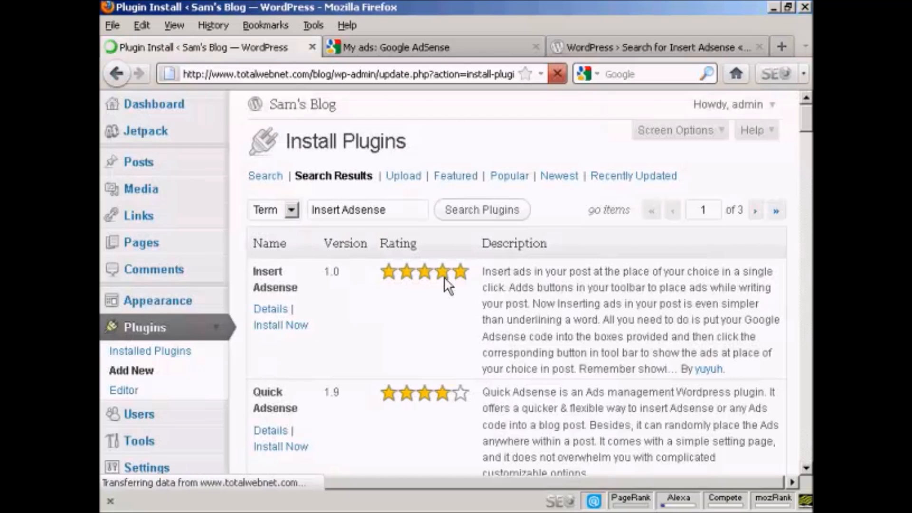
pyautogui.click(280, 325)
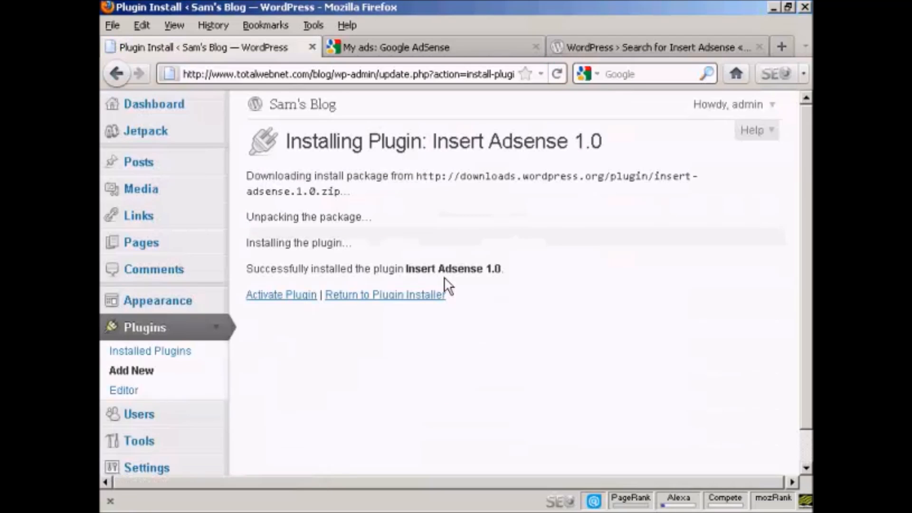
pyautogui.click(280, 295)
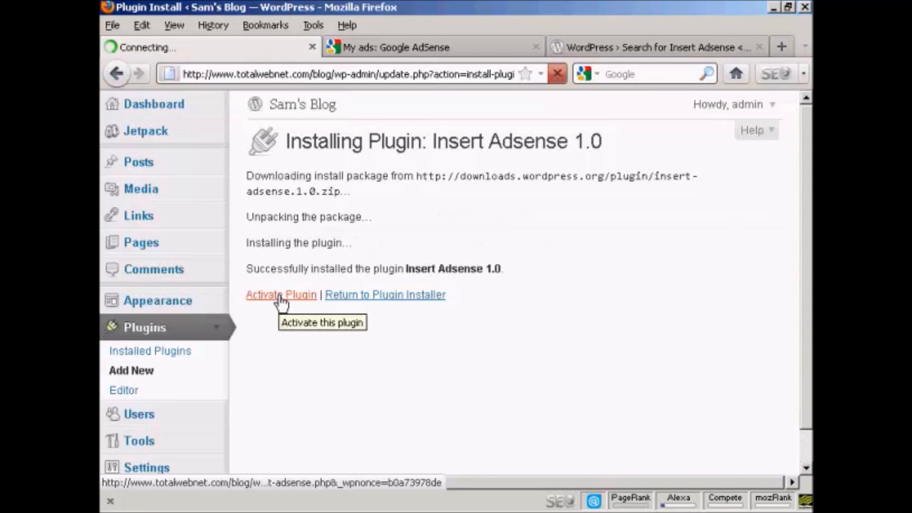
pyautogui.click(281, 294)
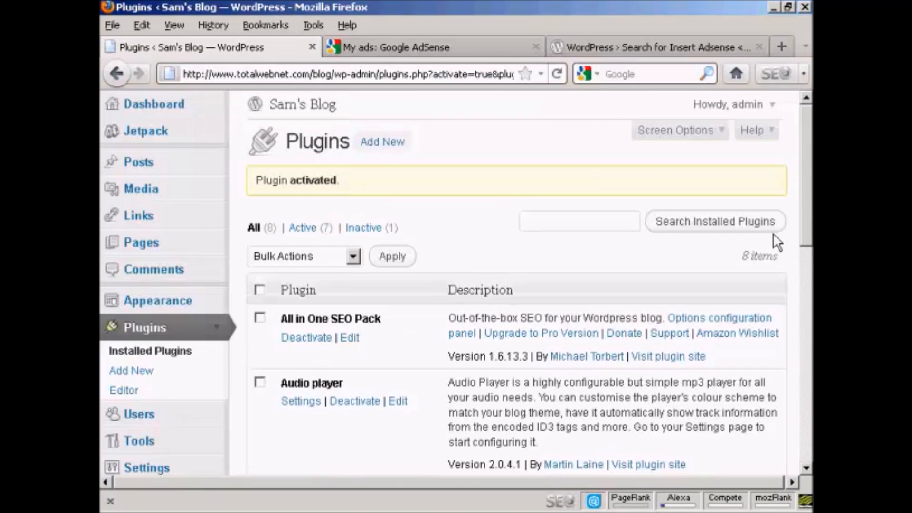
pyautogui.scroll(-3)
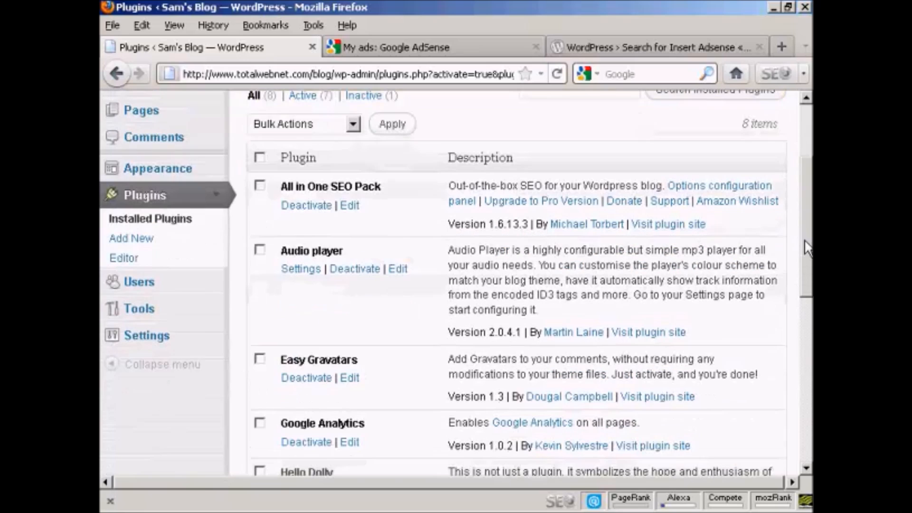
# Open Settings > Insert AdSense and scroll through its empty Adsense Code boxes
pyautogui.click(145, 335)
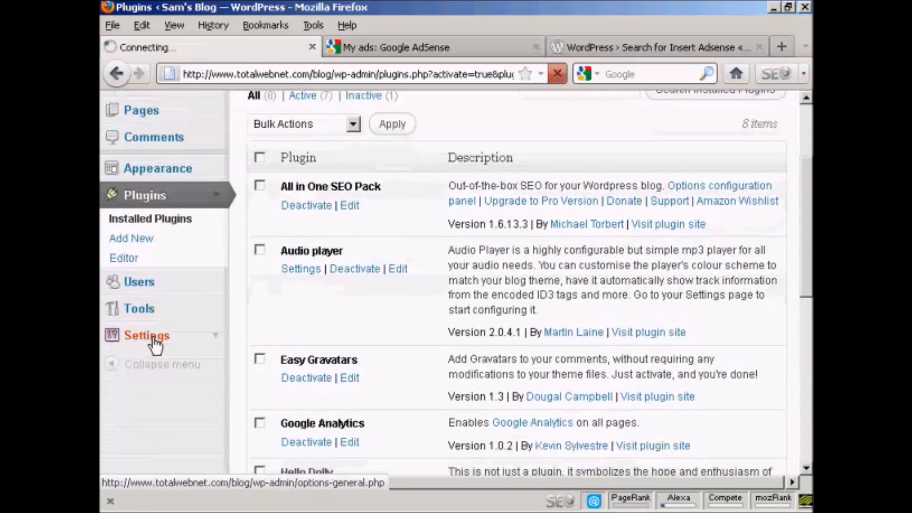
pyautogui.click(147, 335)
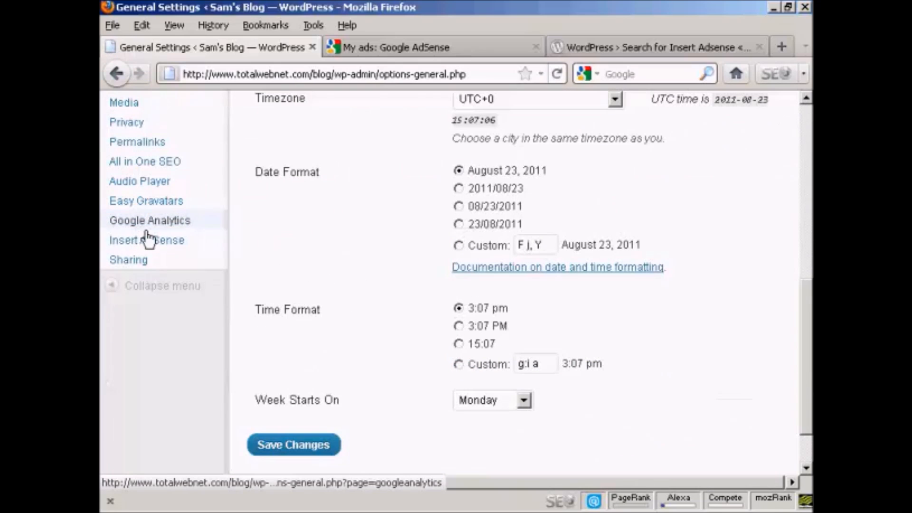
pyautogui.moveTo(146, 240)
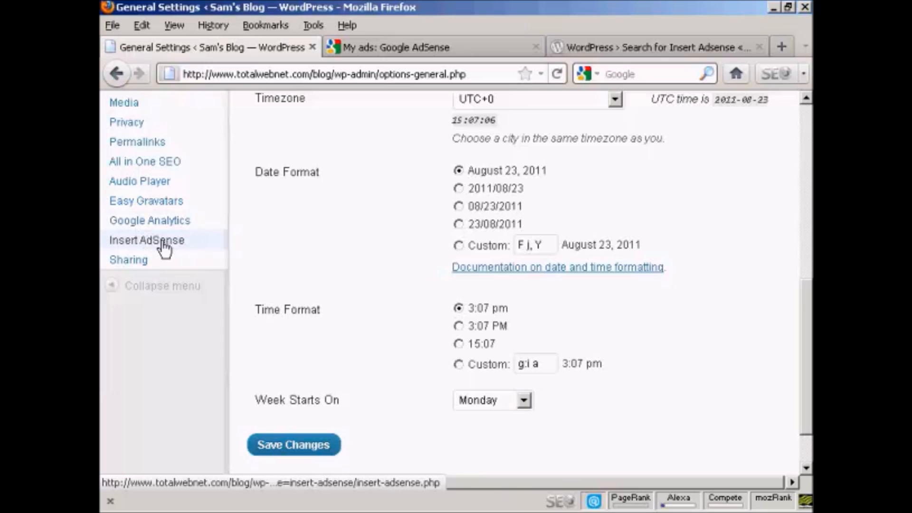
pyautogui.click(146, 240)
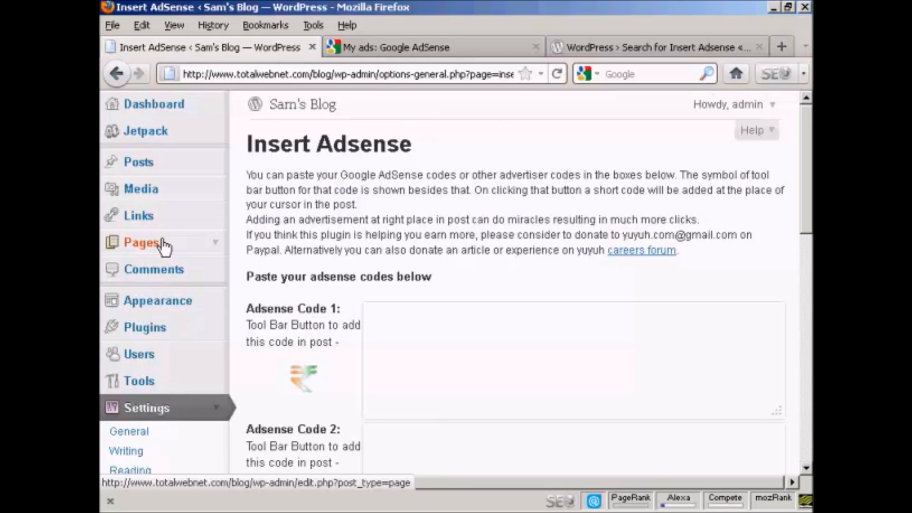
pyautogui.moveTo(586, 218)
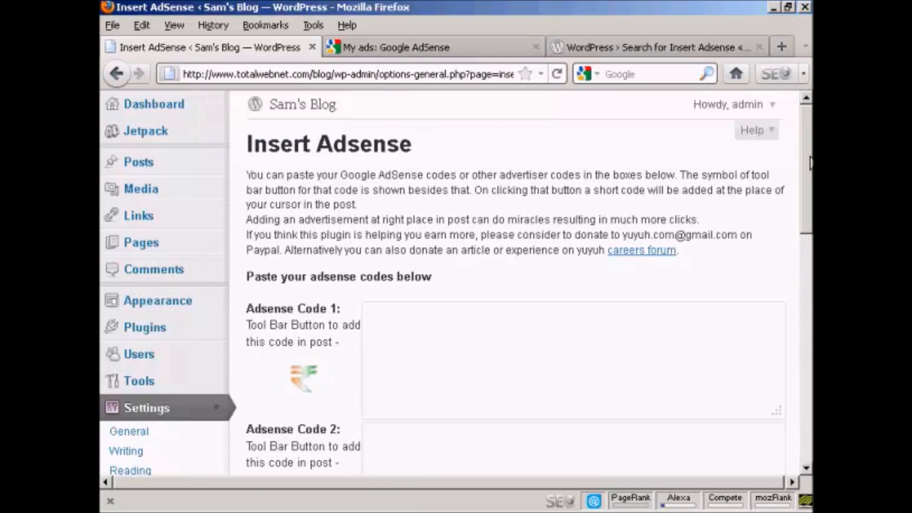
pyautogui.scroll(-3)
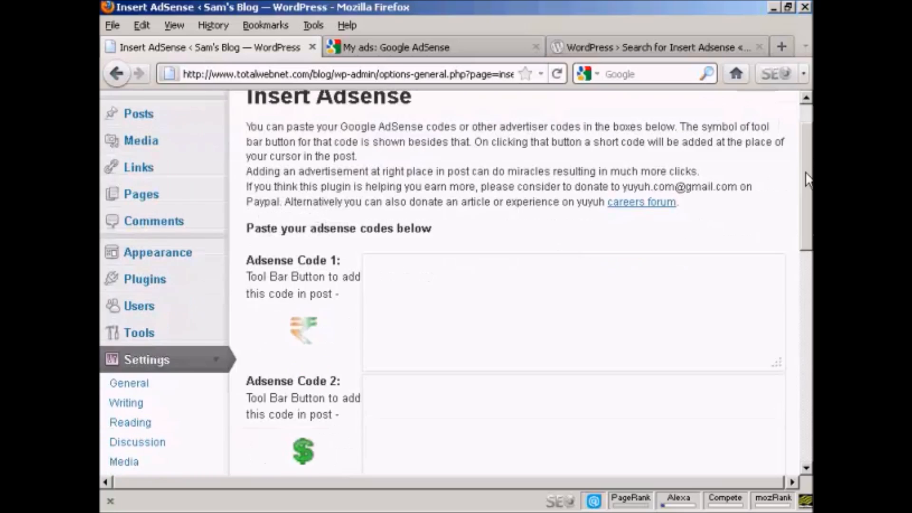
pyautogui.scroll(-3)
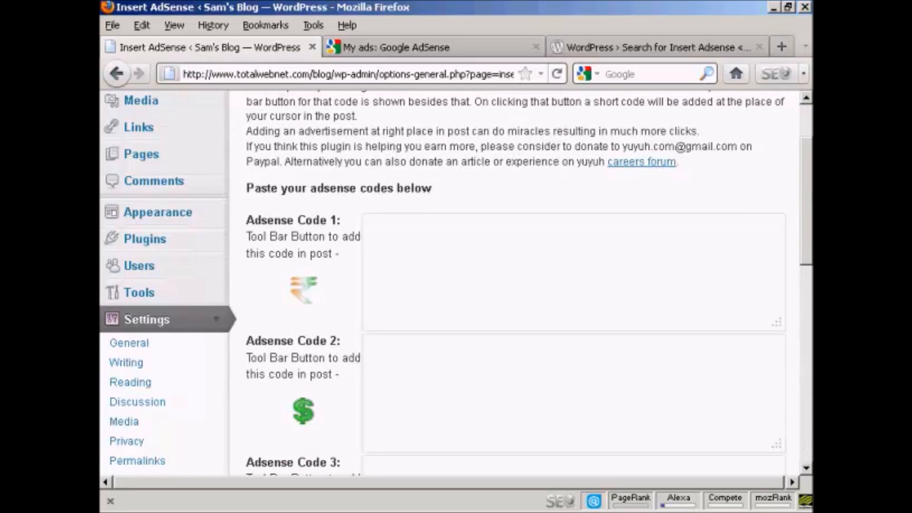
pyautogui.scroll(-3)
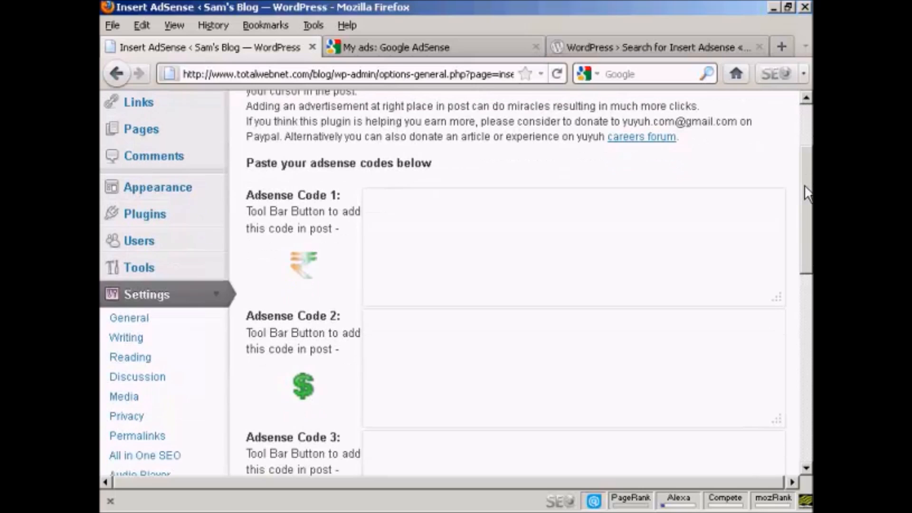
pyautogui.scroll(-3)
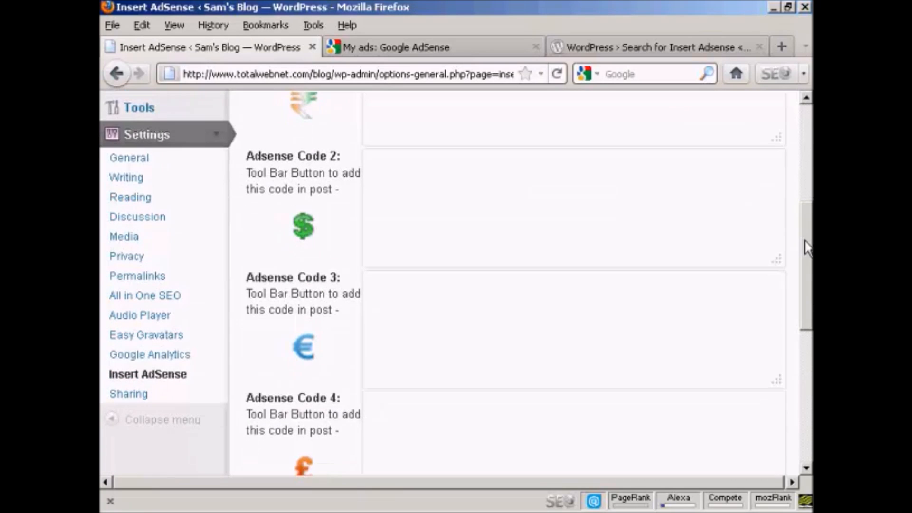
pyautogui.scroll(-3)
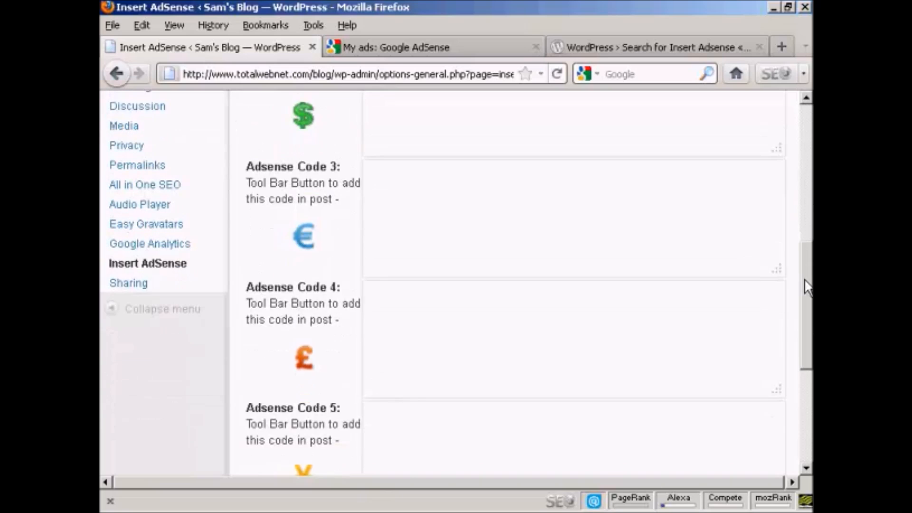
pyautogui.scroll(3)
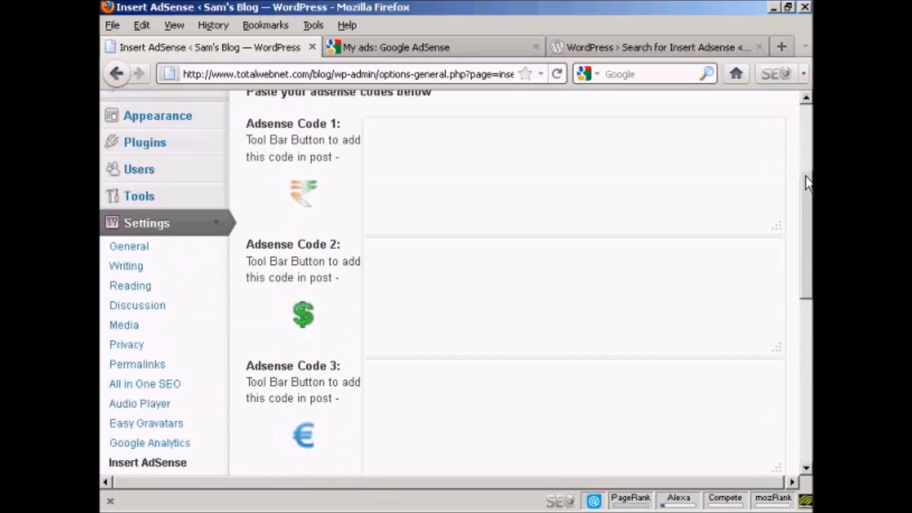
pyautogui.scroll(3)
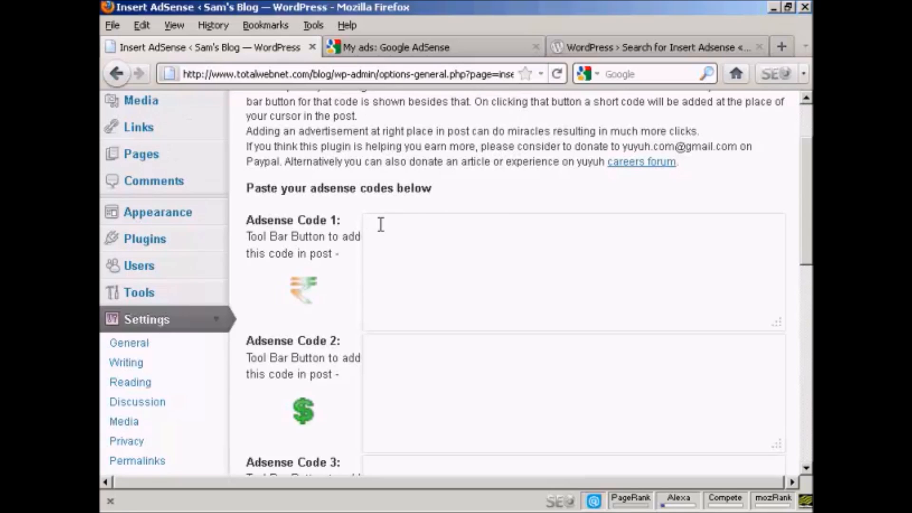
# Paste the Ad Block 01 script (google_ad_width = 336) into the Adsense Code 1 box
pyautogui.write('google_ad_width = 336;')
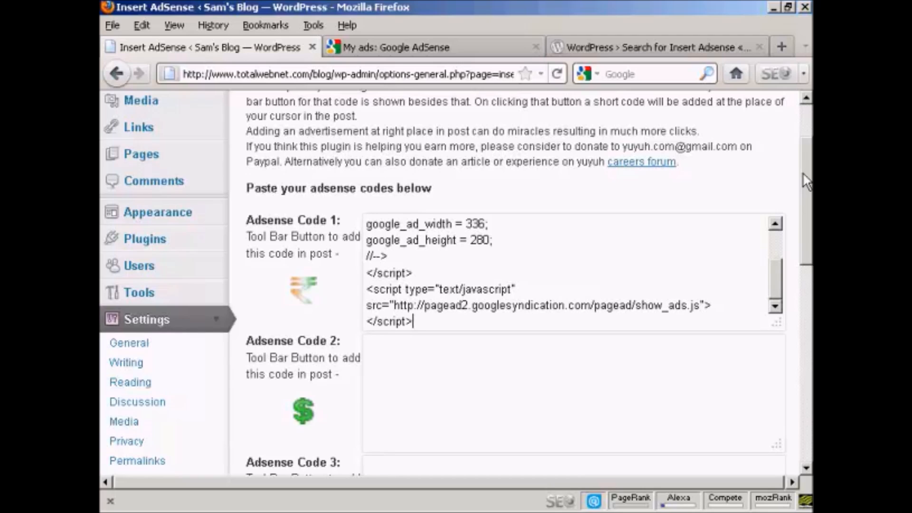
pyautogui.scroll(-3)
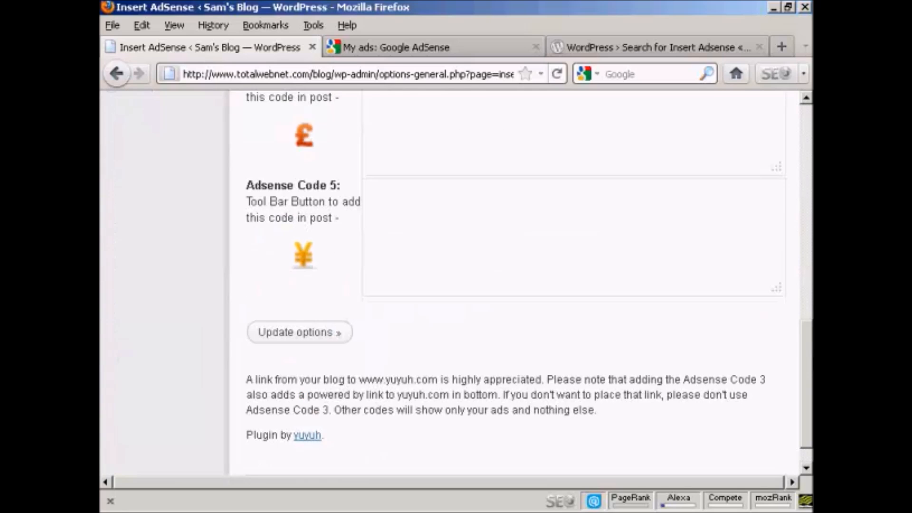
pyautogui.scroll(3)
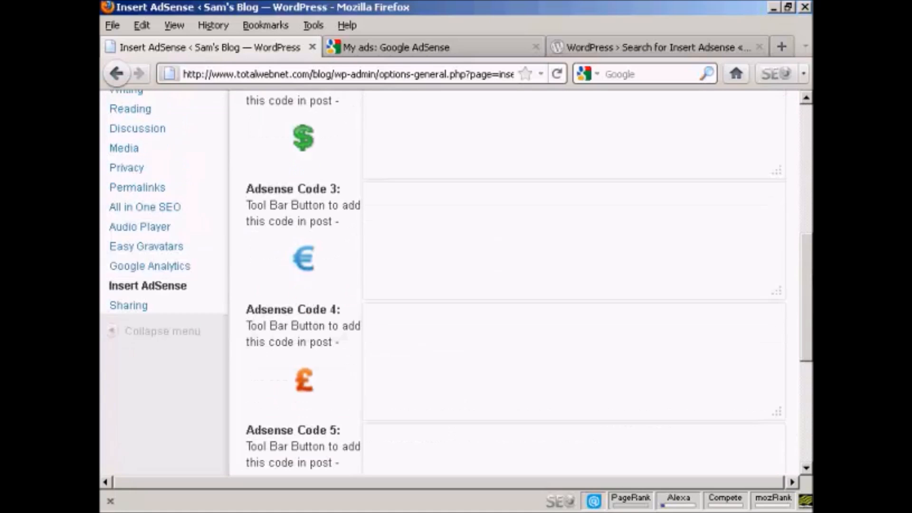
pyautogui.scroll(3)
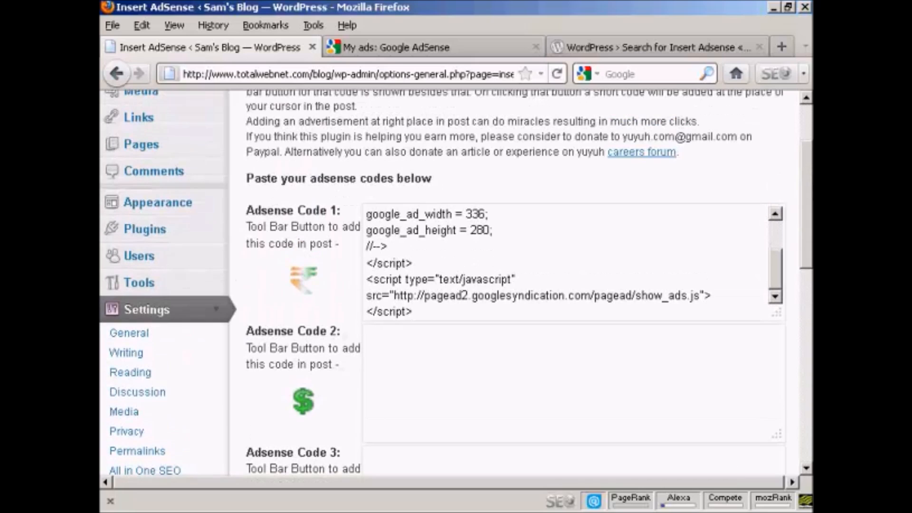
pyautogui.scroll(3)
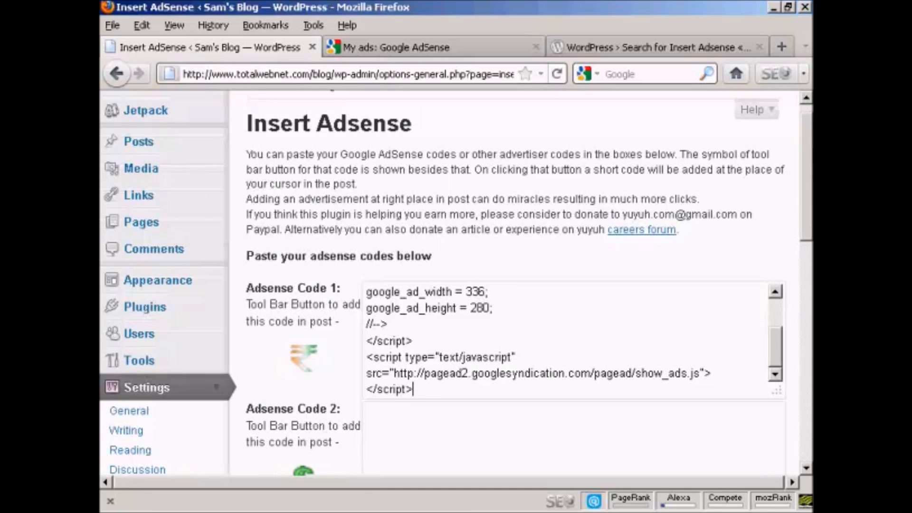
pyautogui.scroll(-3)
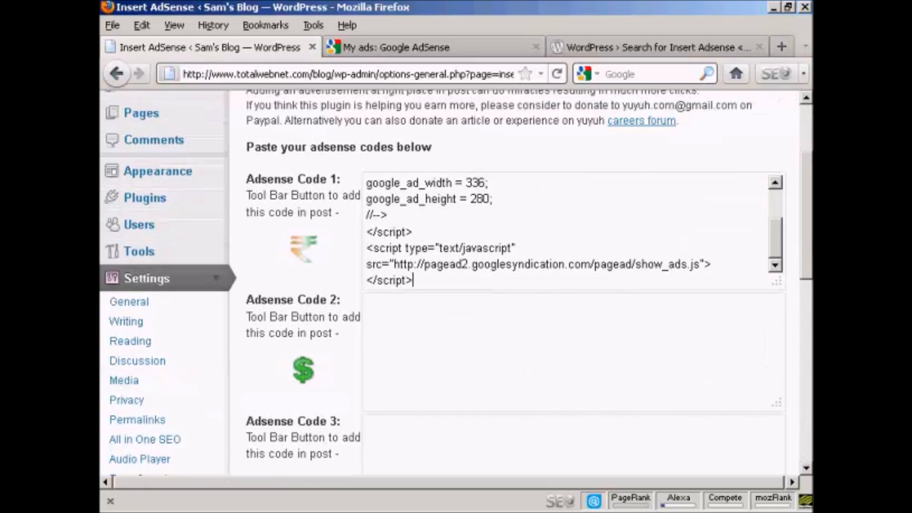
pyautogui.scroll(-3)
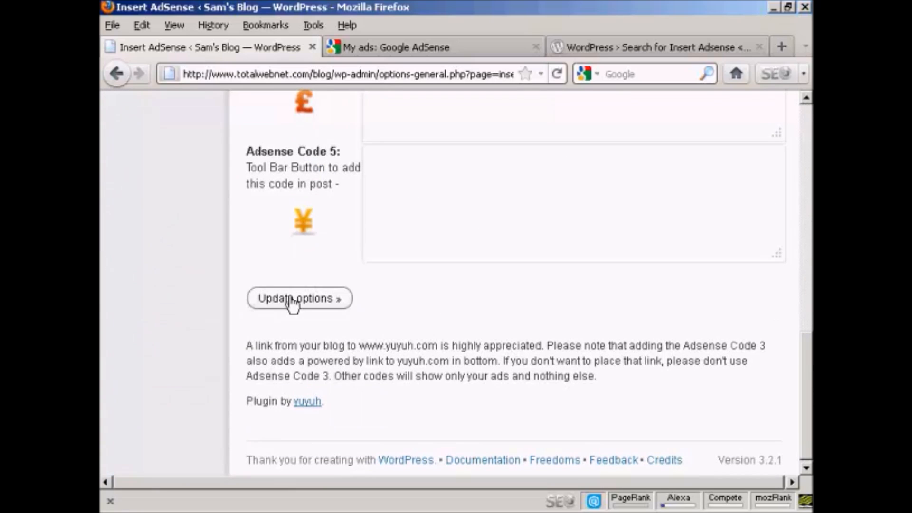
# Save the Insert Adsense code with Update options and open the Posts list
pyautogui.click(299, 298)
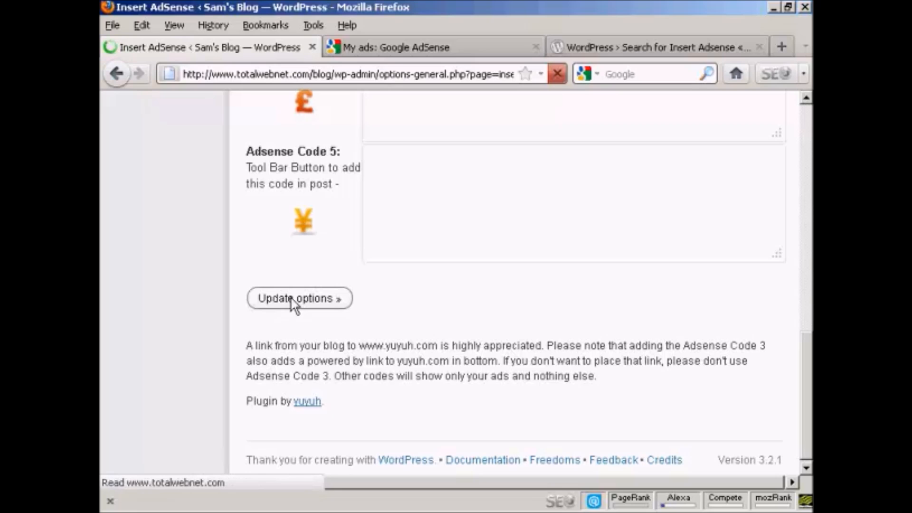
pyautogui.click(299, 298)
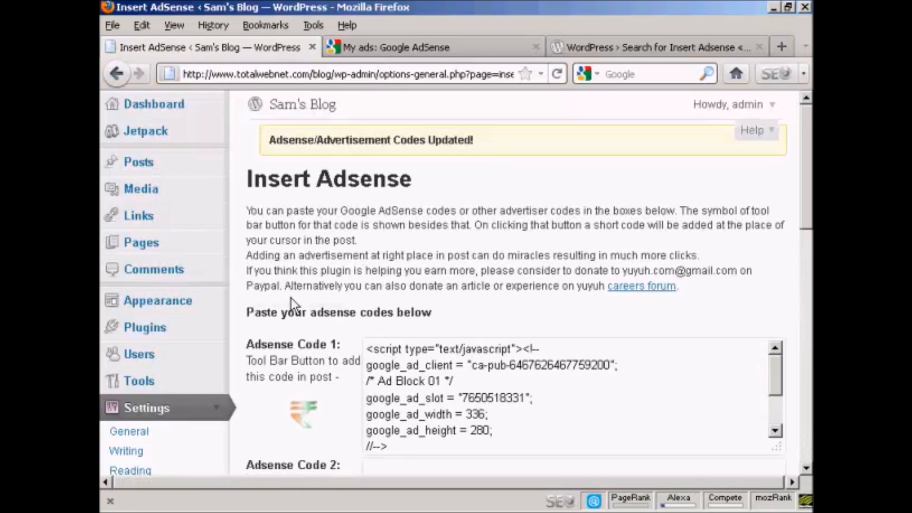
pyautogui.moveTo(138, 161)
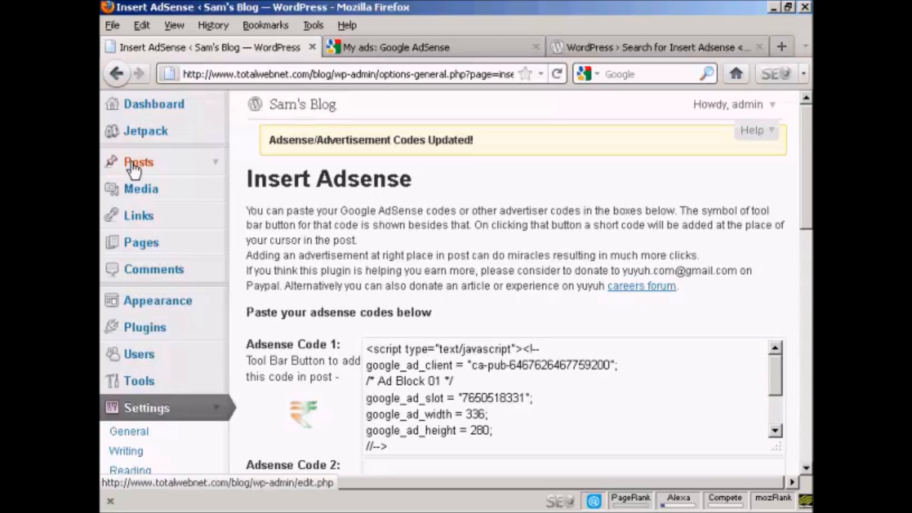
pyautogui.click(138, 162)
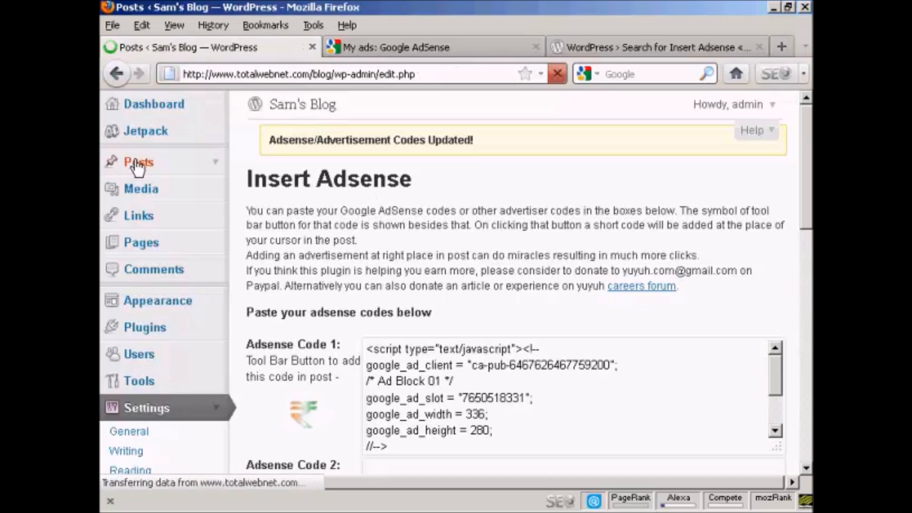
pyautogui.click(138, 163)
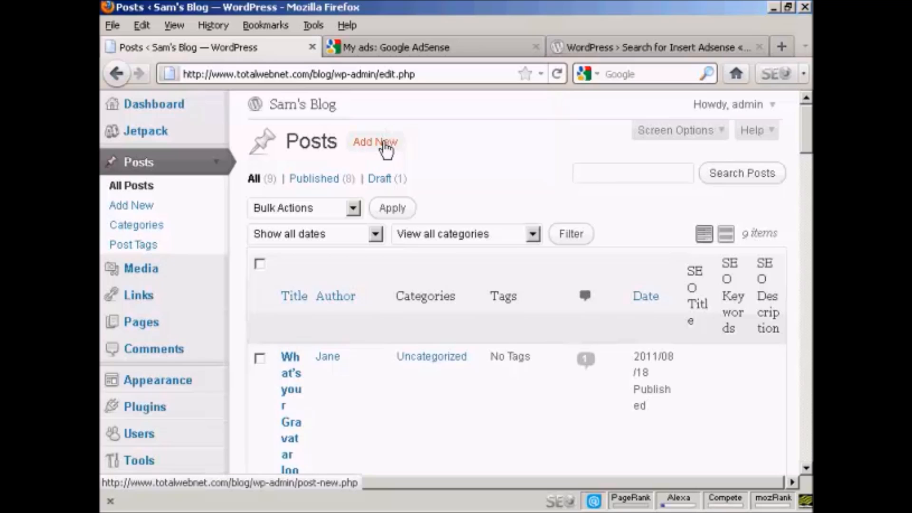
# Start a new post and switch the editor from HTML to Visual mode
pyautogui.click(375, 142)
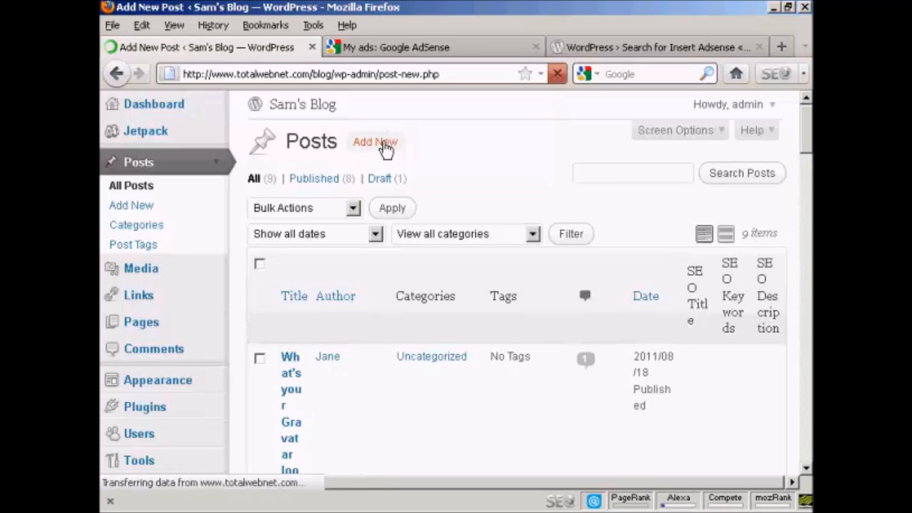
pyautogui.click(376, 141)
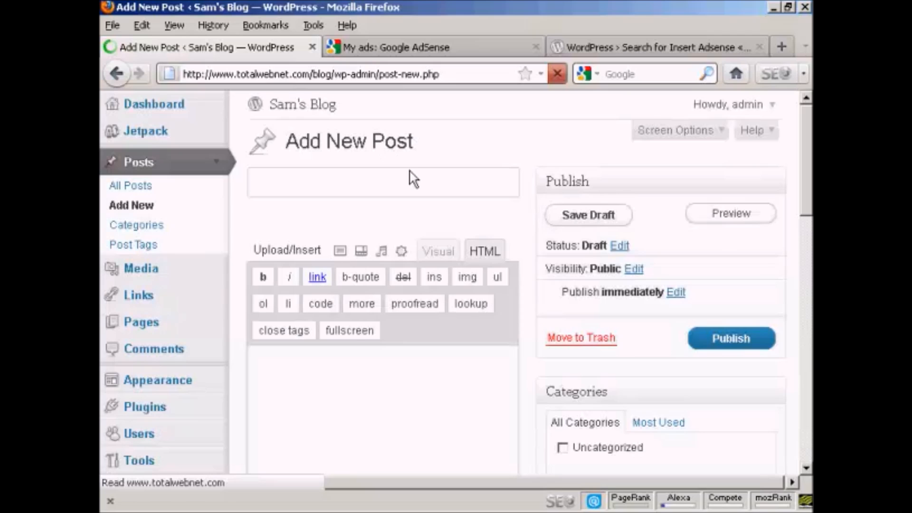
pyautogui.moveTo(436, 259)
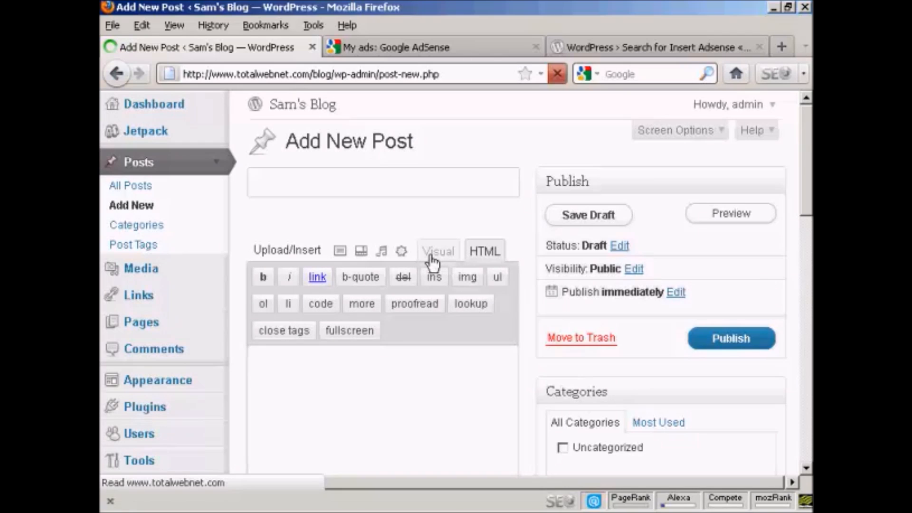
pyautogui.click(484, 251)
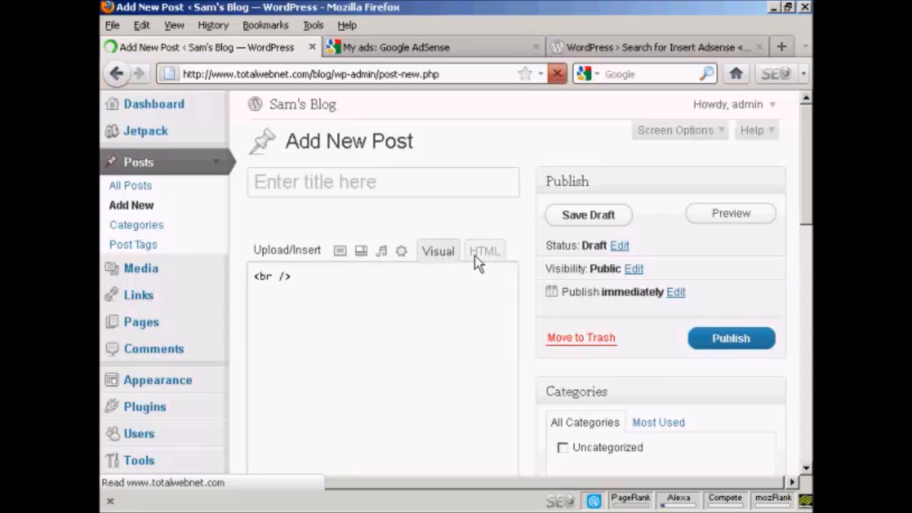
pyautogui.click(438, 251)
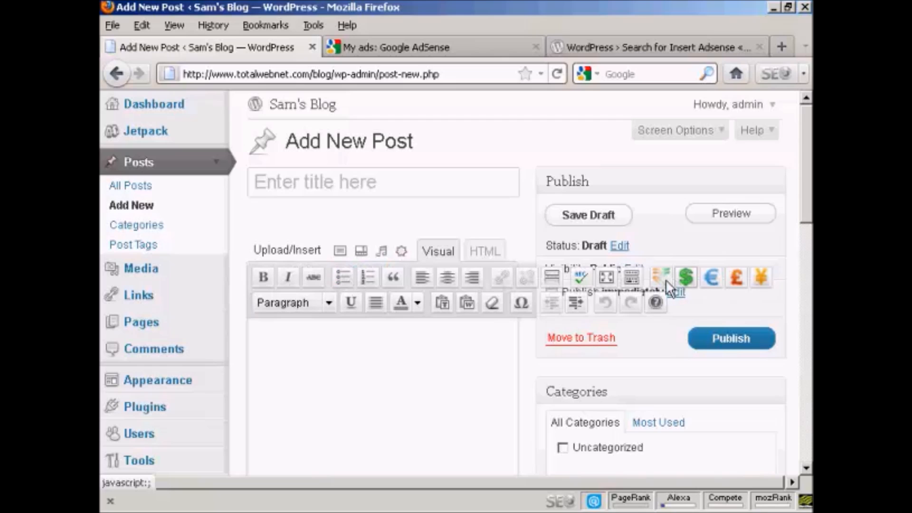
pyautogui.moveTo(768, 285)
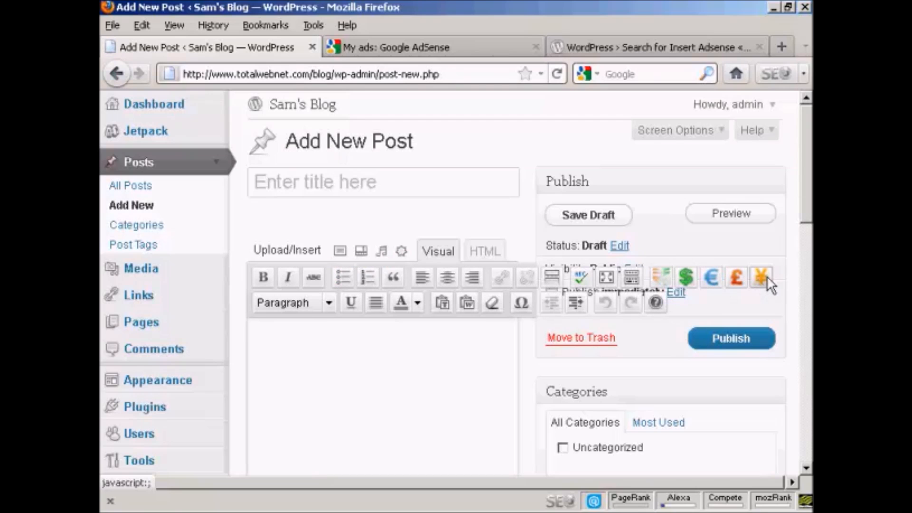
pyautogui.moveTo(755, 285)
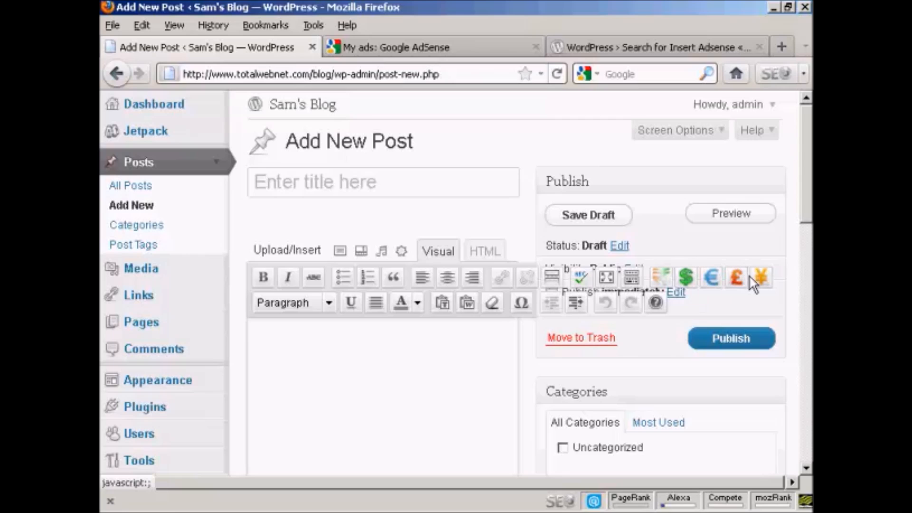
pyautogui.click(285, 337)
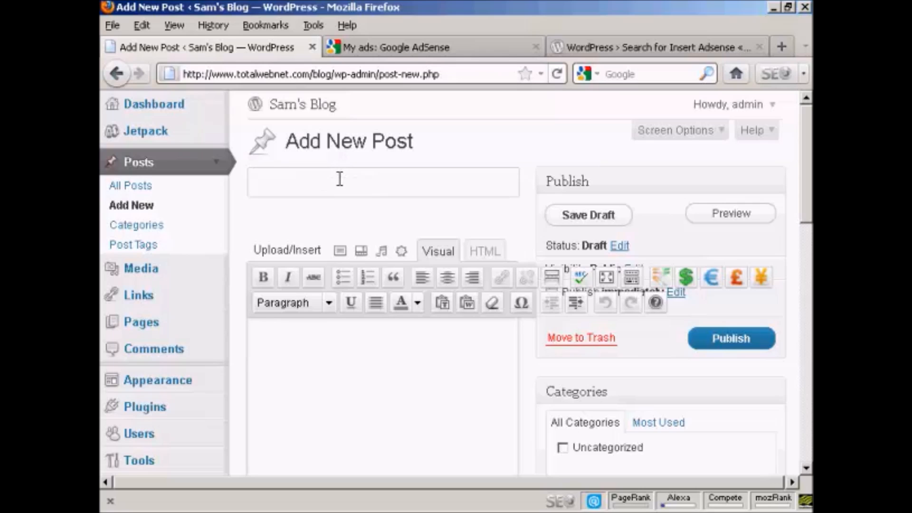
# Title the post 'Adsense Test', write the body starting 'This is', and place the caret after paragraph one
pyautogui.write('Adsense')
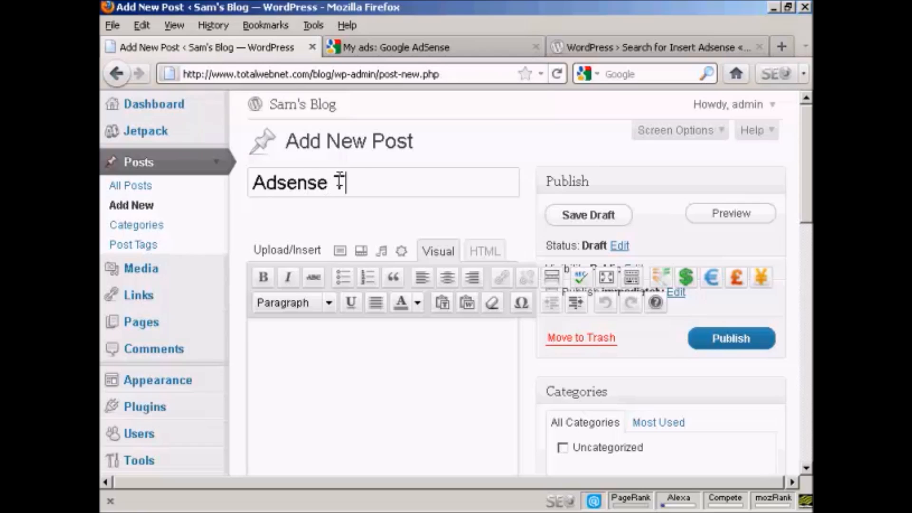
pyautogui.write('Test')
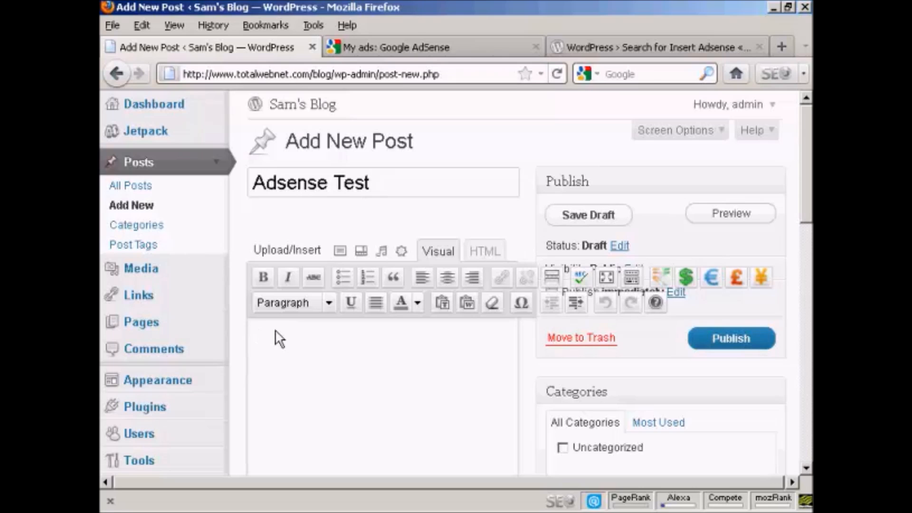
pyautogui.write('This')
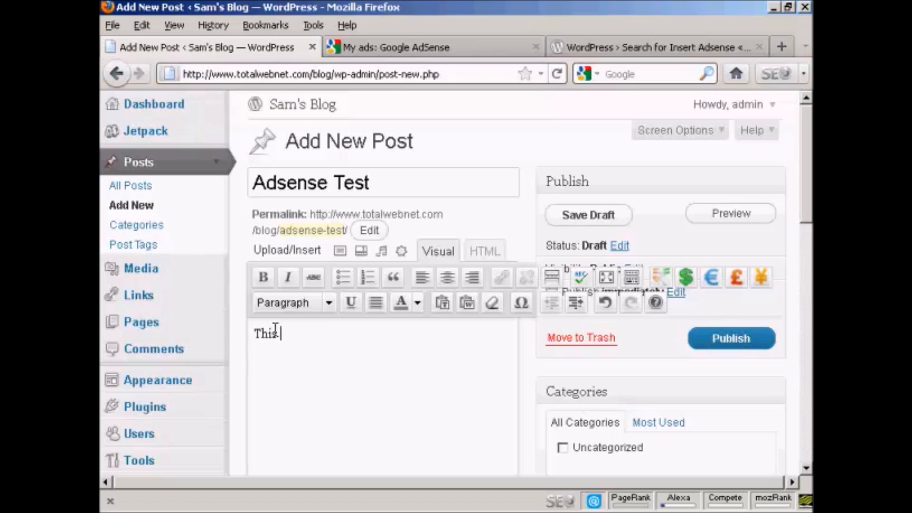
pyautogui.write('is')
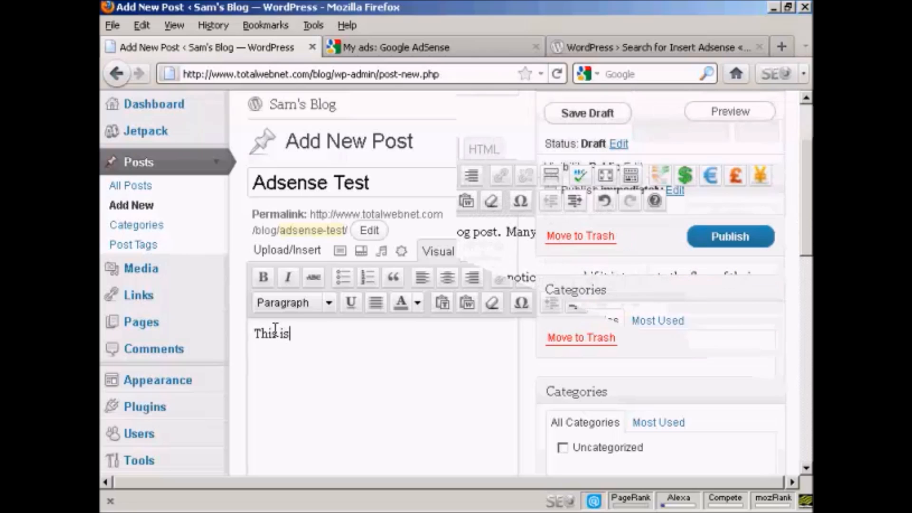
pyautogui.scroll(-3)
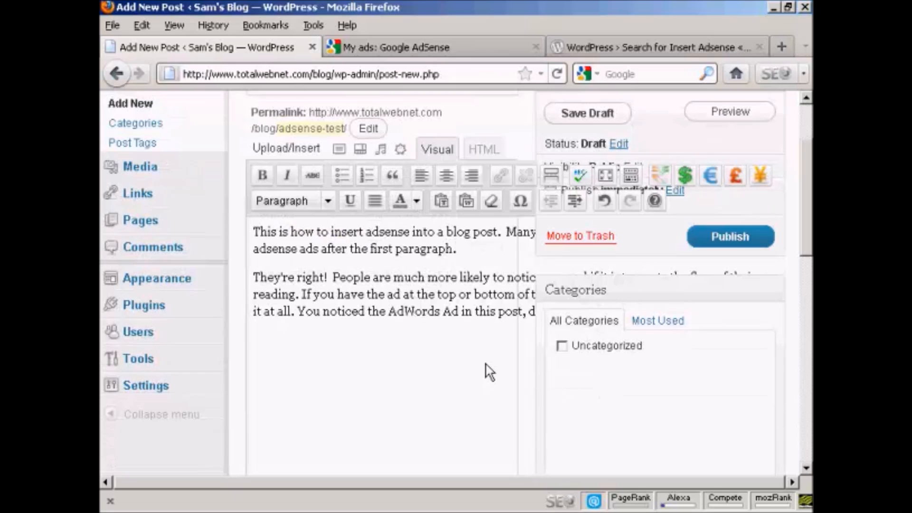
pyautogui.click(458, 249)
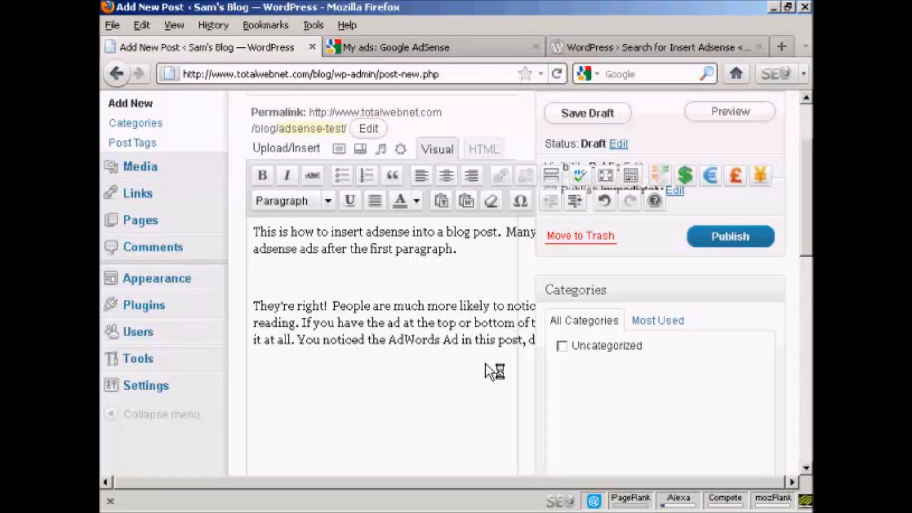
pyautogui.moveTo(407, 324)
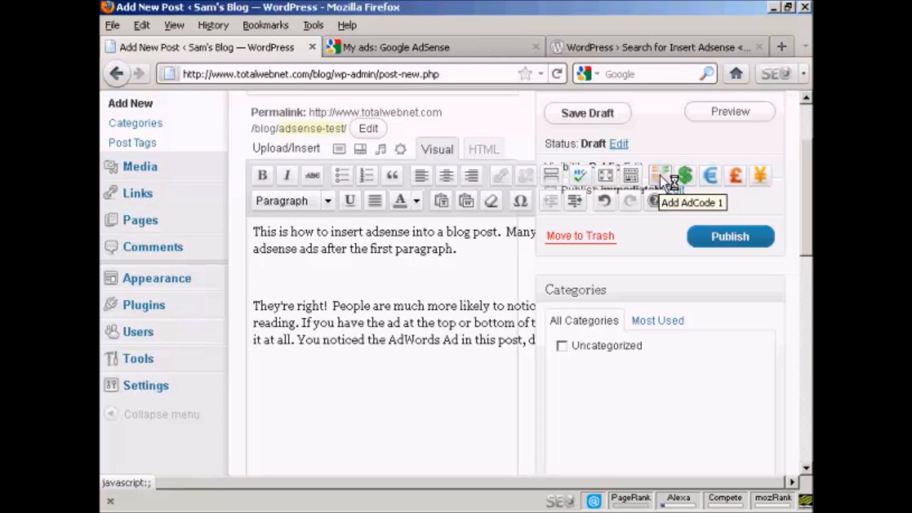
pyautogui.moveTo(671, 184)
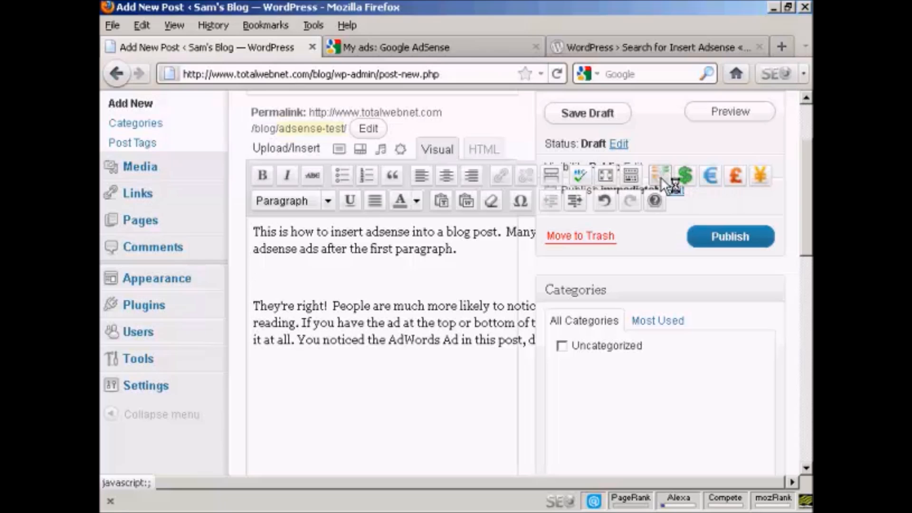
# Insert the [adsenseyu1] shortcode on the blank line using the Add AdCode 1 button
pyautogui.click(661, 176)
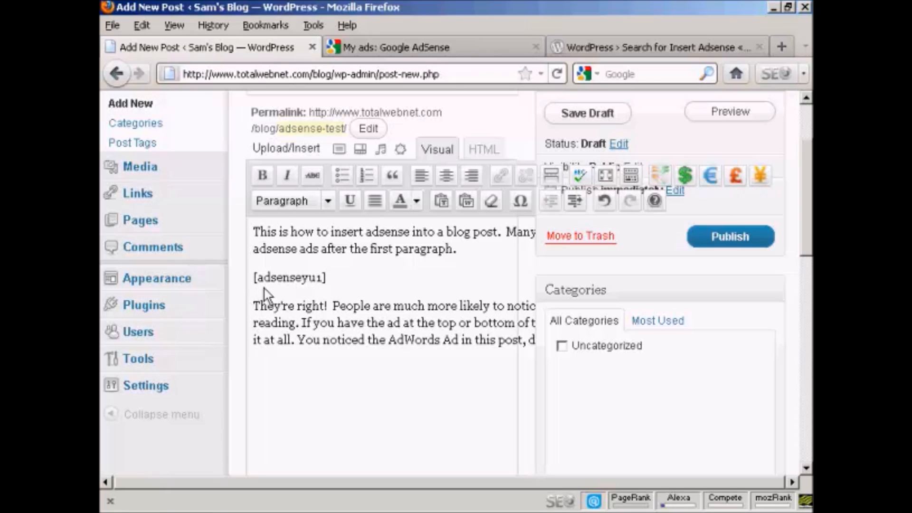
pyautogui.moveTo(386, 284)
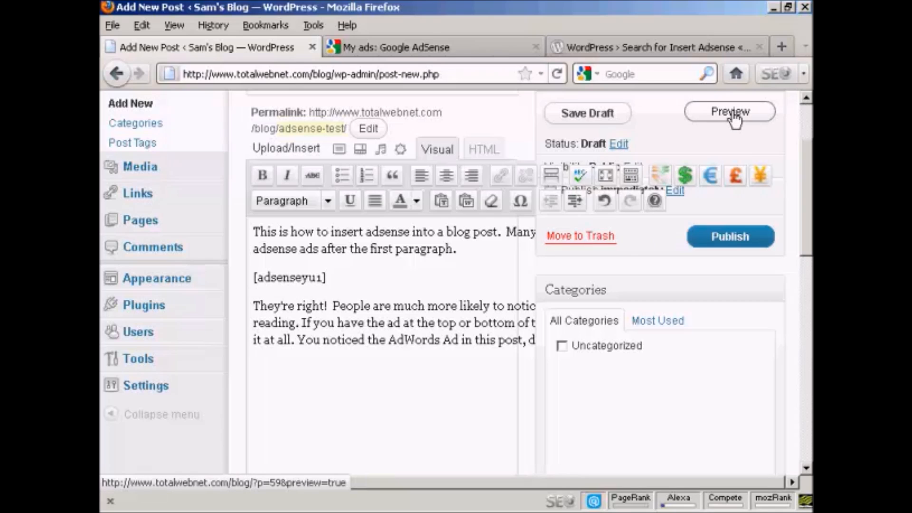
# Preview the Adsense Test draft and scroll to check the ad between paragraphs
pyautogui.click(730, 111)
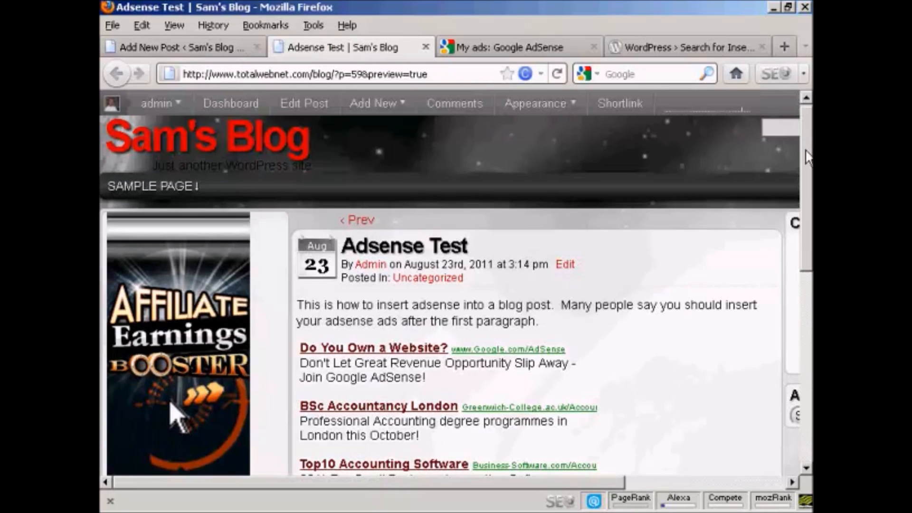
pyautogui.scroll(-3)
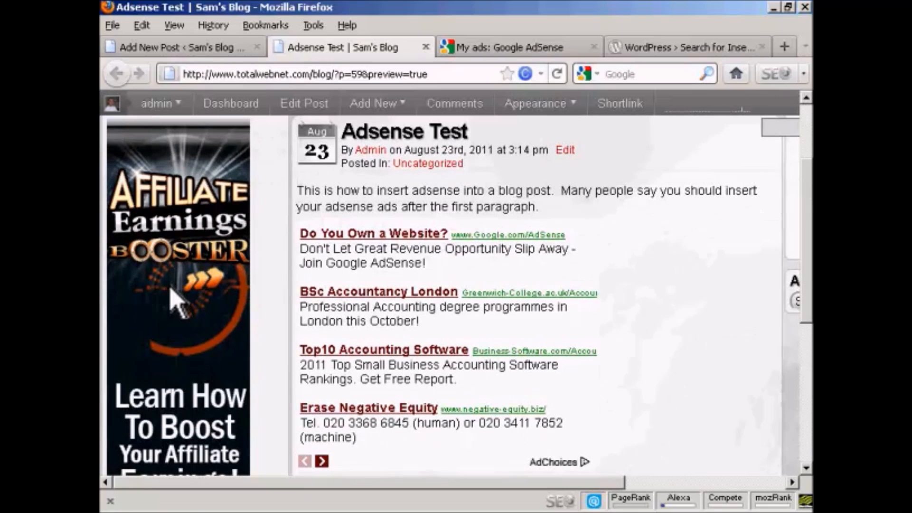
pyautogui.scroll(-3)
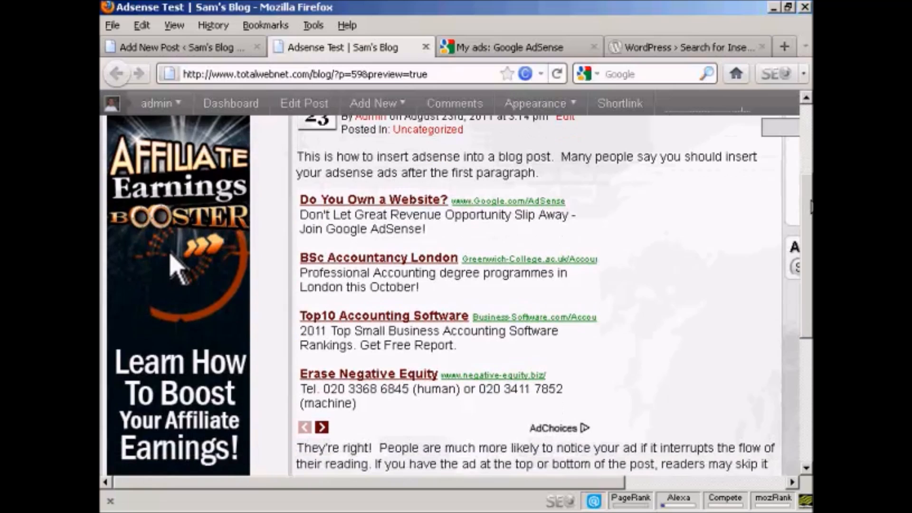
pyautogui.scroll(-3)
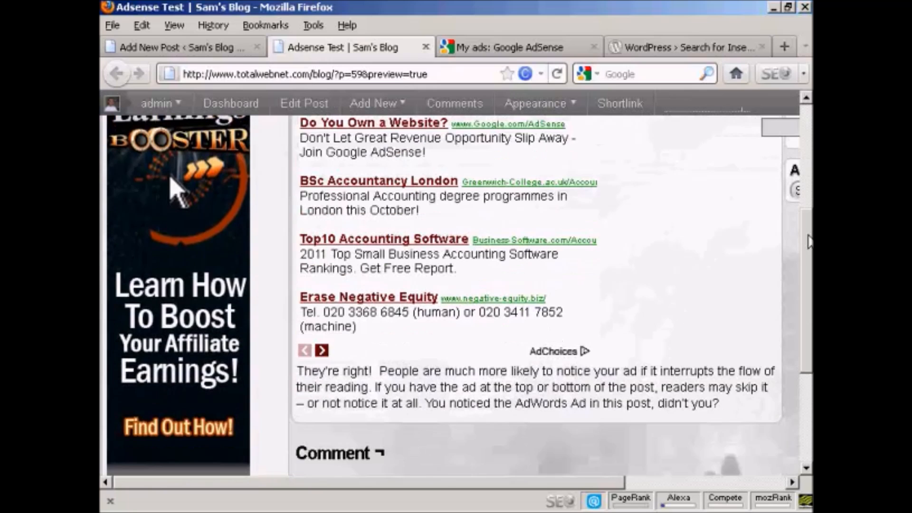
pyautogui.scroll(3)
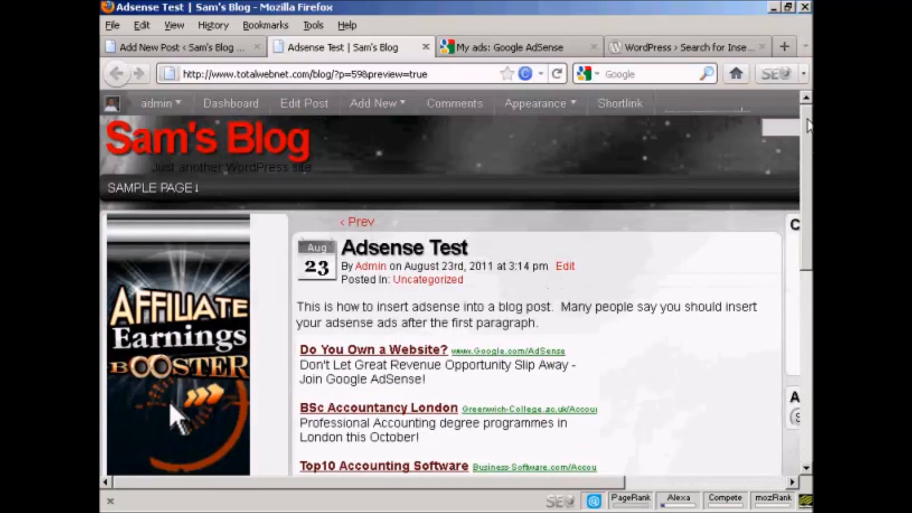
pyautogui.moveTo(120, 84)
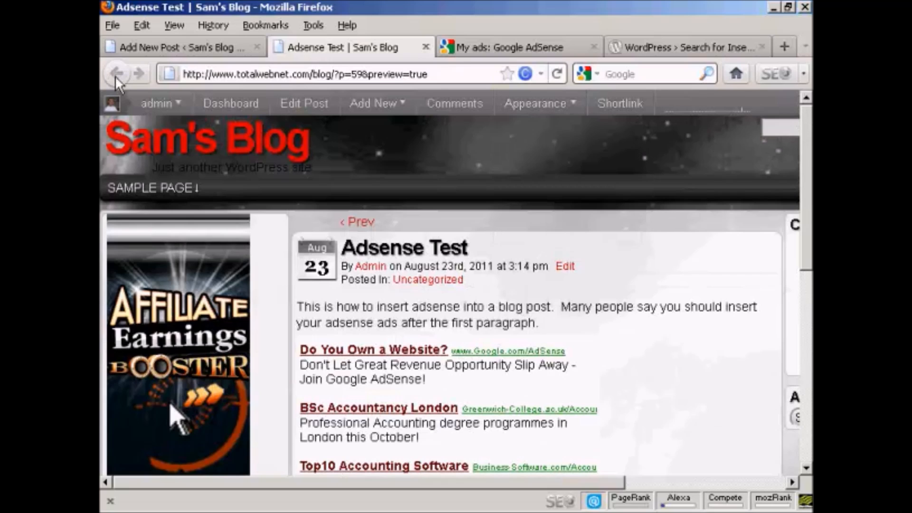
pyautogui.moveTo(181, 50)
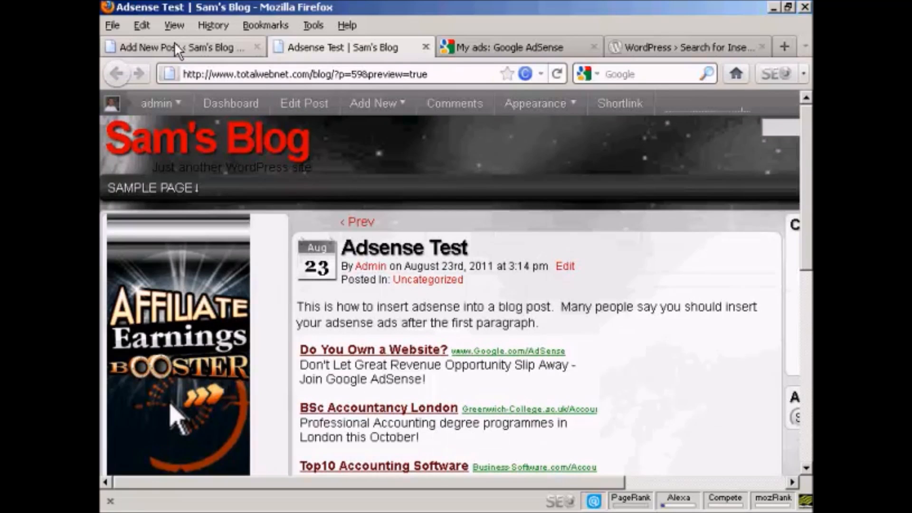
# Publish the Adsense Test post from the editor and view the live post
pyautogui.click(175, 47)
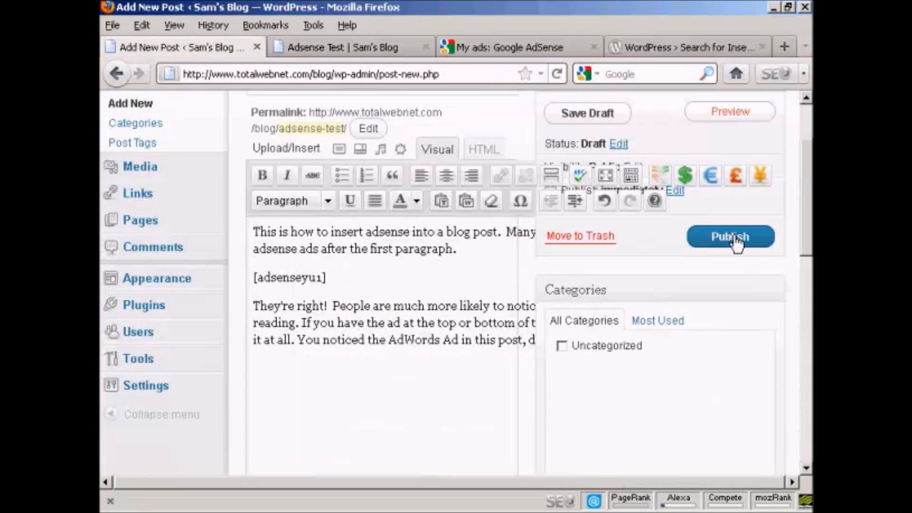
pyautogui.click(730, 237)
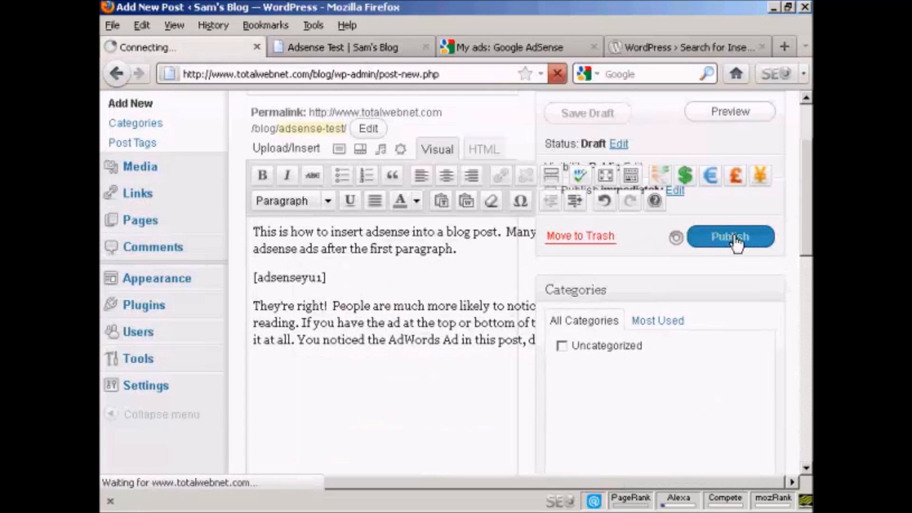
pyautogui.click(730, 237)
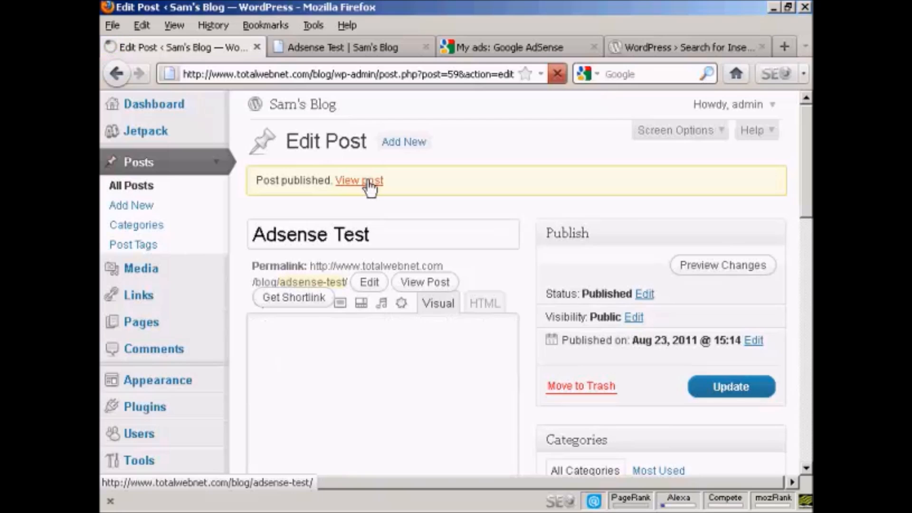
pyautogui.click(359, 180)
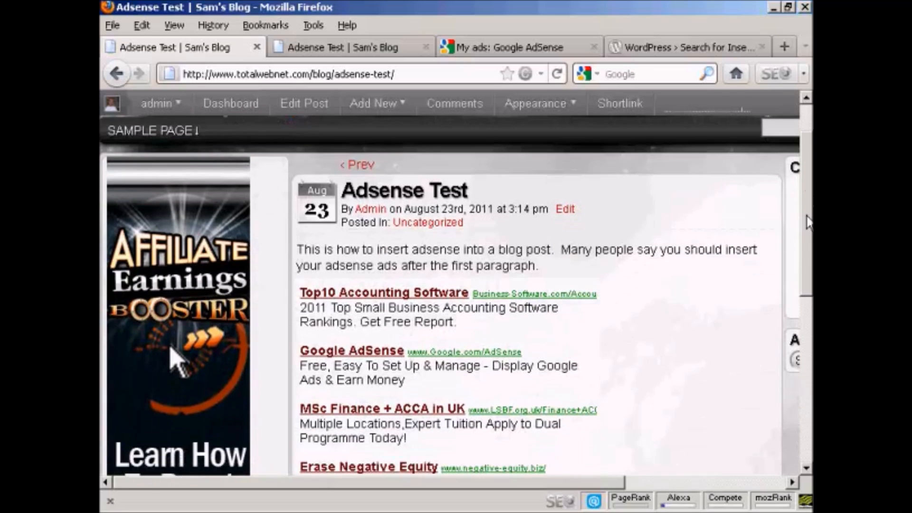
pyautogui.scroll(-3)
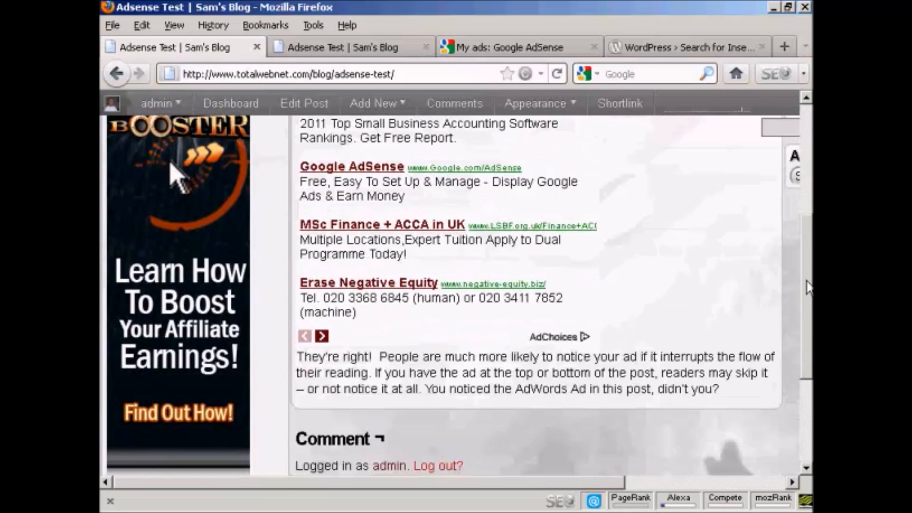
pyautogui.scroll(3)
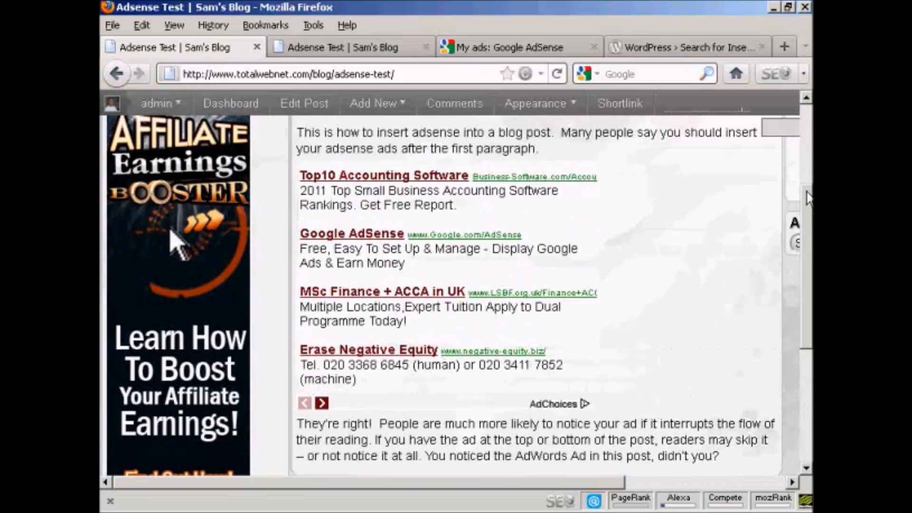
pyautogui.scroll(3)
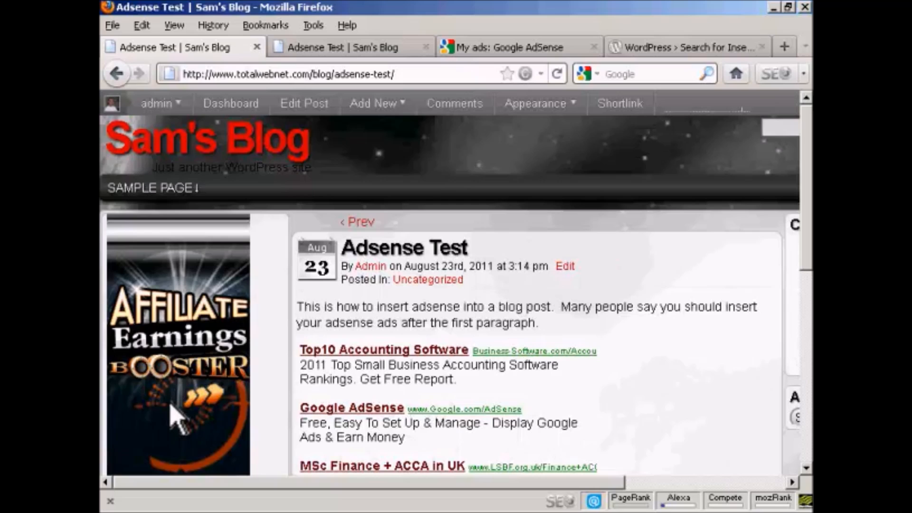